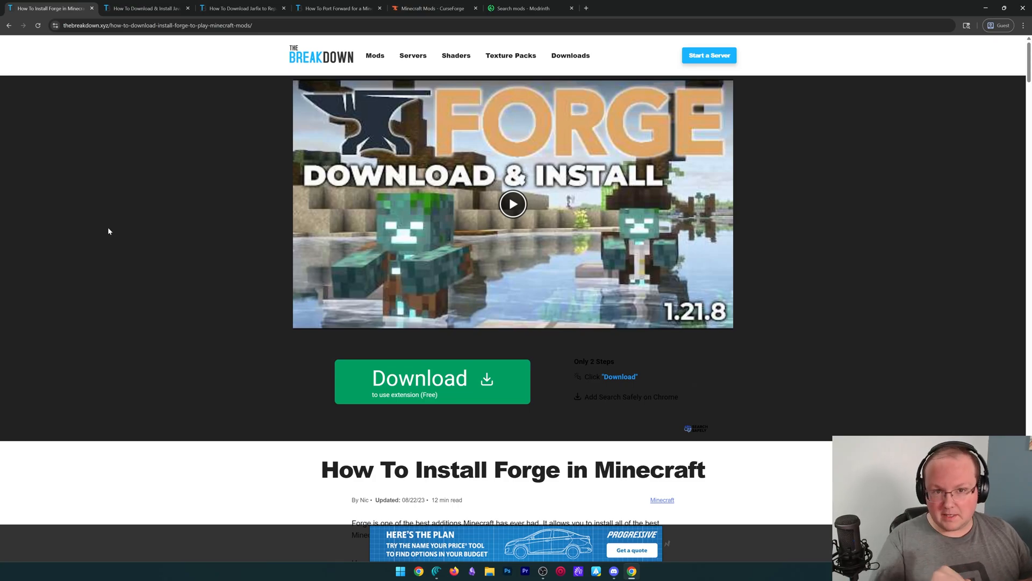
Follow the guide's 'Click here to download Forge for Minecraft!' link to the Forge 1.21.10 downloads
scroll(down, 3)
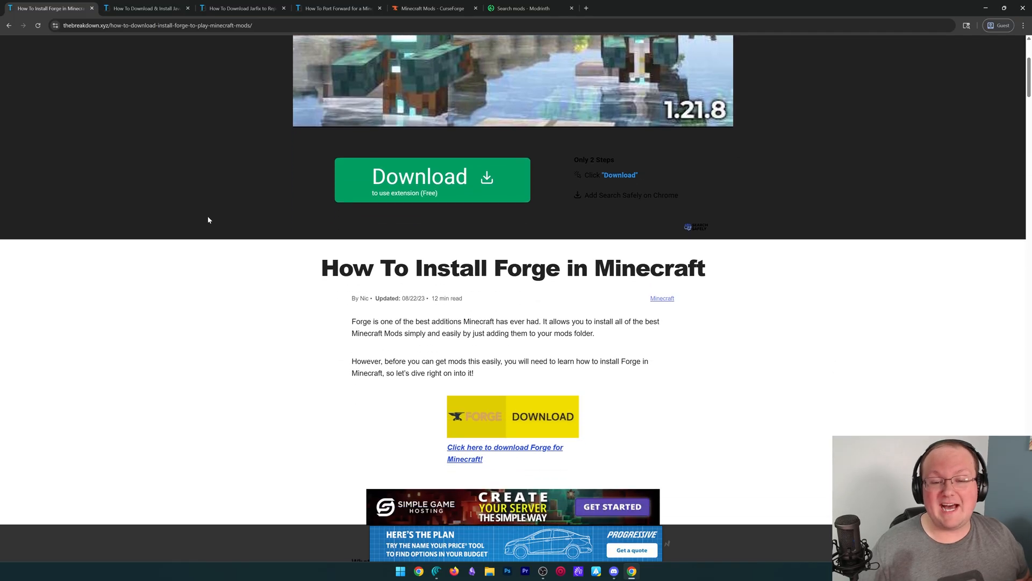
scroll(down, 3)
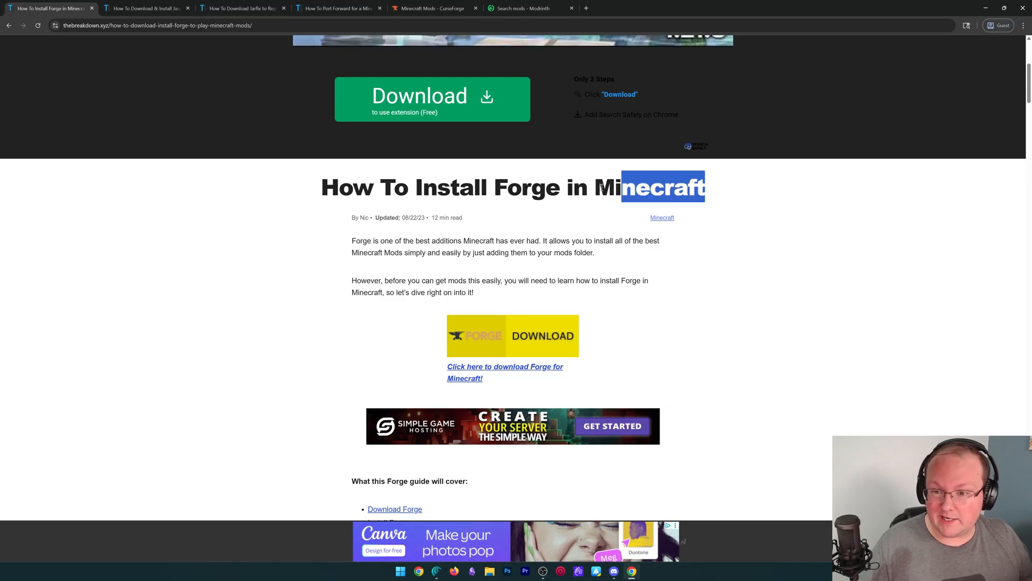
click(316, 191)
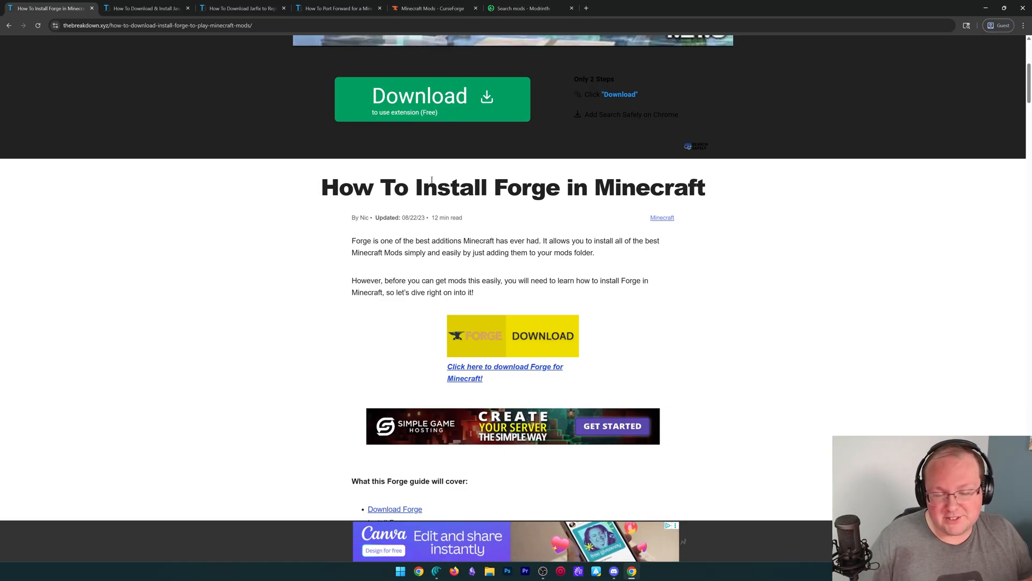
scroll(down, 3)
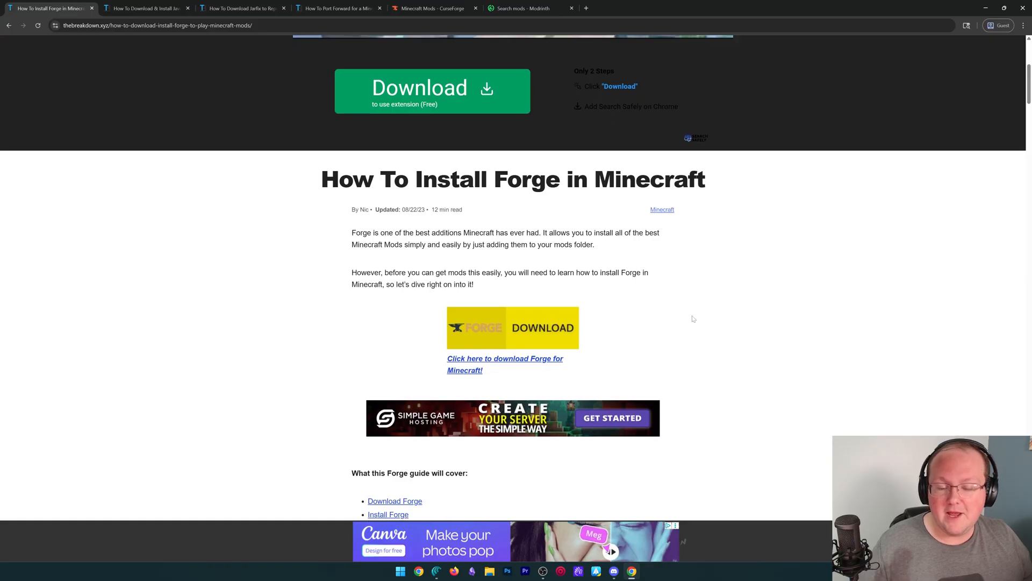
click(504, 364)
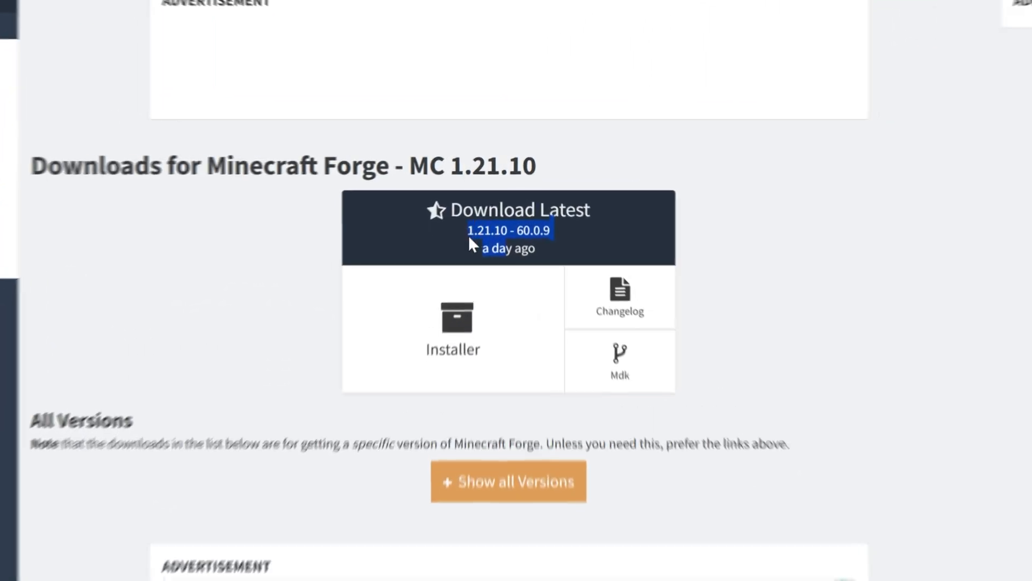
Download the latest Forge 1.21.10 (60.0.9) installer, skipping past the adfoc.us ad page
scroll(up, 3)
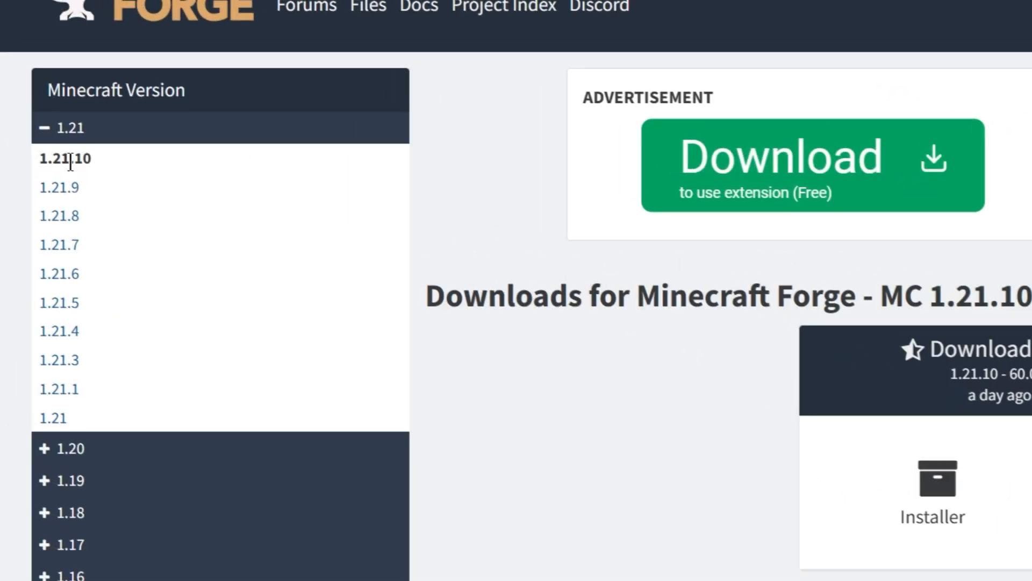
scroll(down, 3)
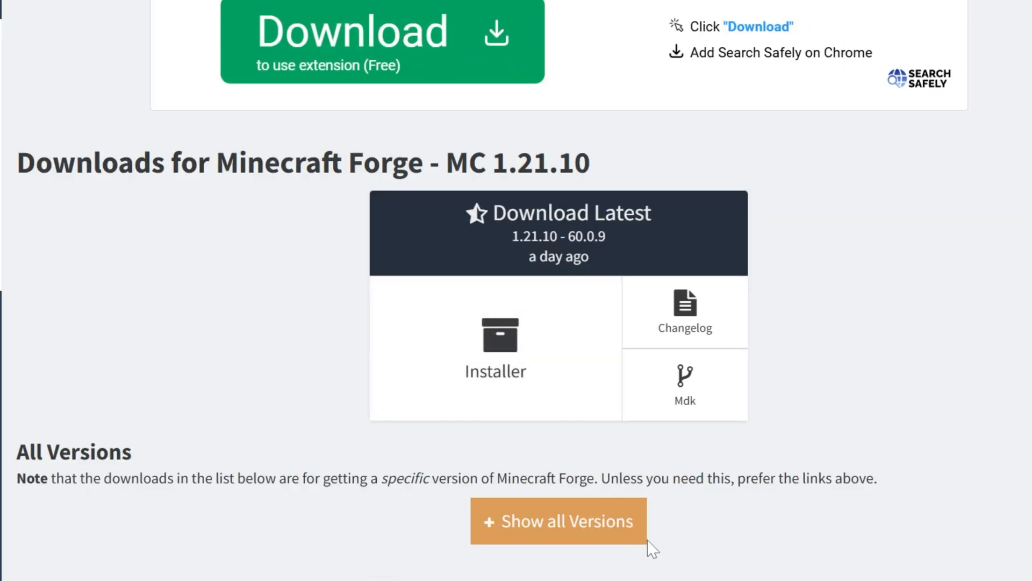
click(495, 349)
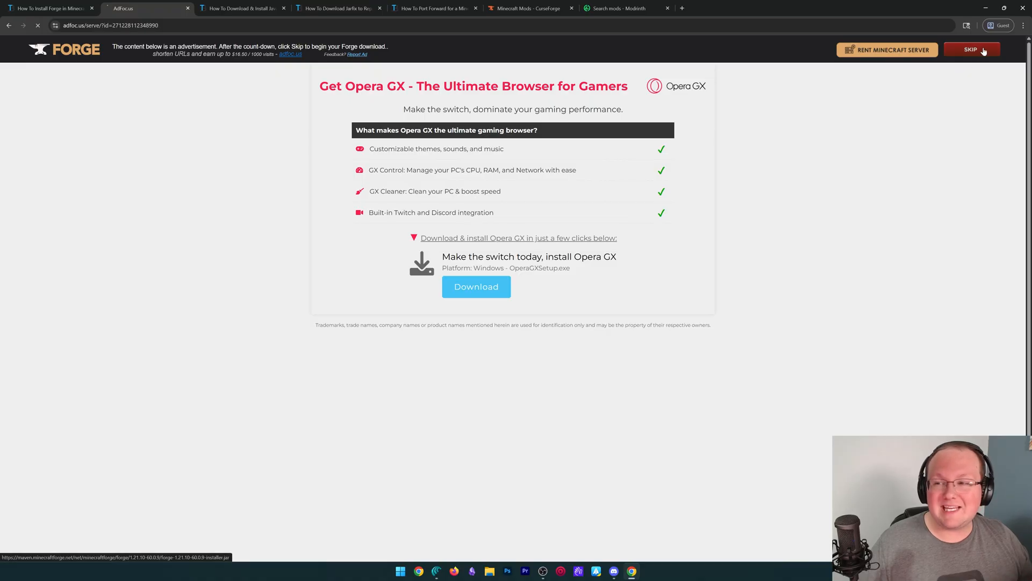
click(973, 49)
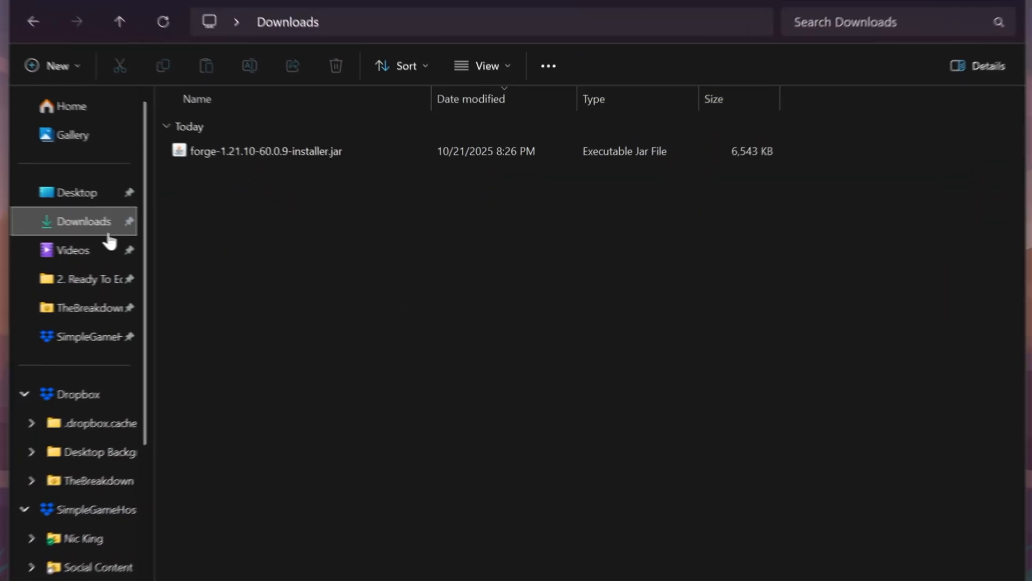
Show the Downloads folder holding forge-1.21.10-60.0.9-installer.jar
click(263, 150)
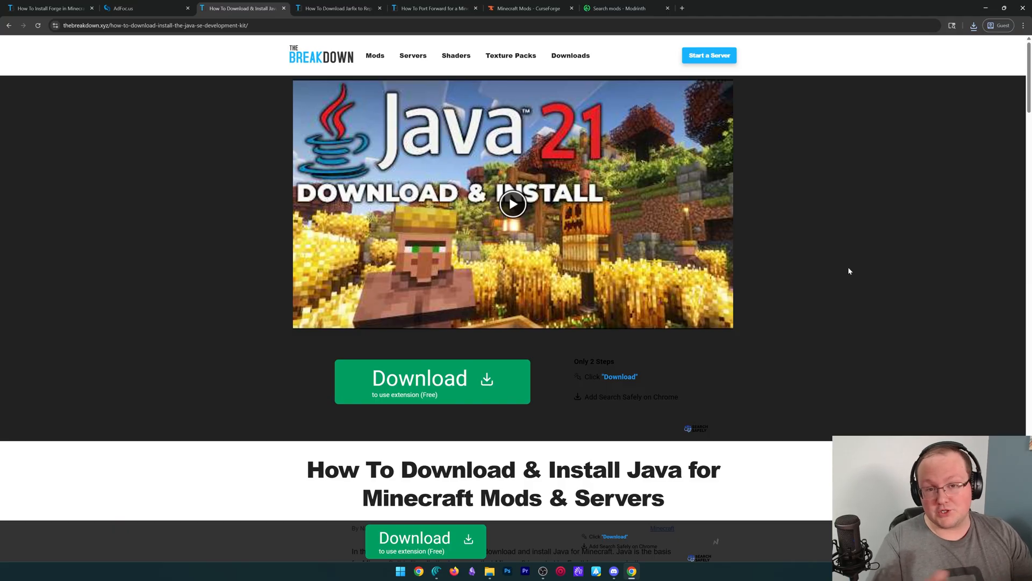
Scroll the Java 21 install guide, then switch over to the Jarfix .jar repair guide
scroll(down, 3)
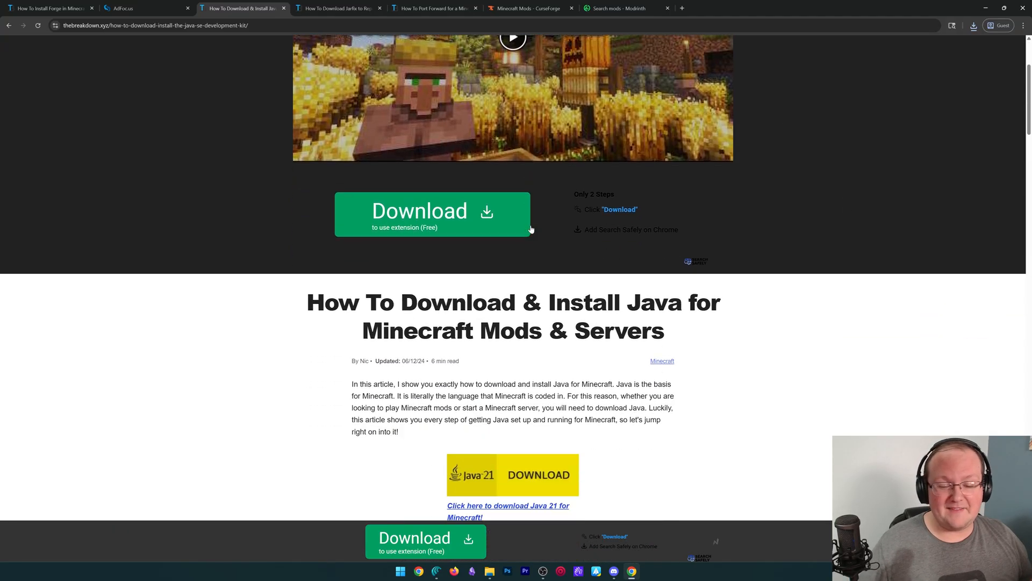
click(339, 8)
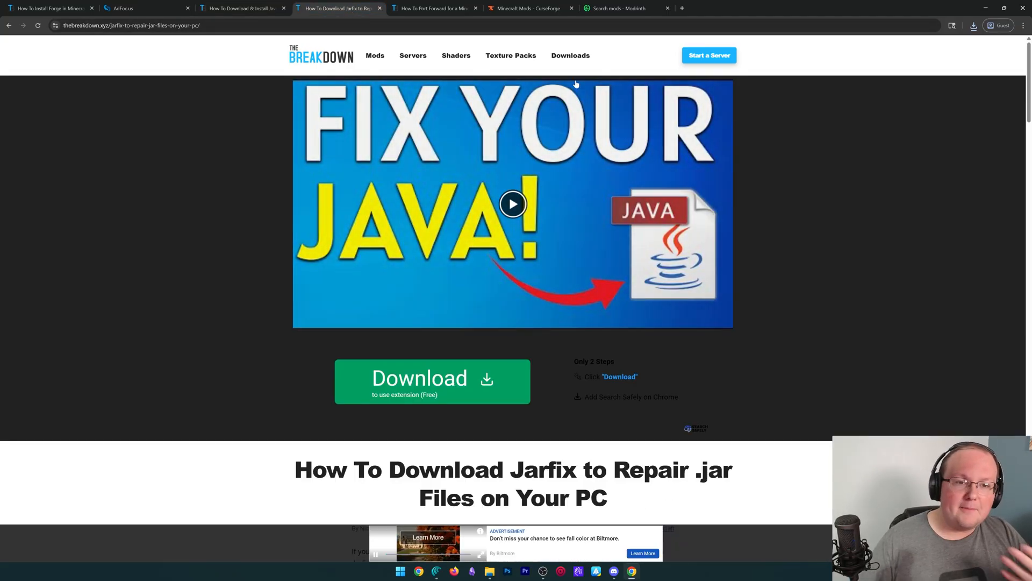
click(434, 8)
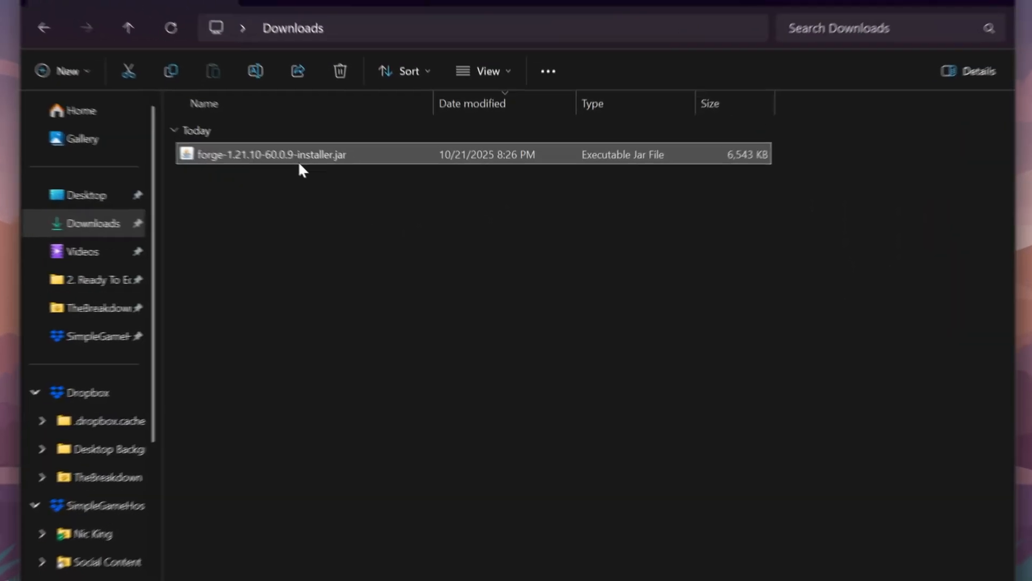
Run the 1.21.10-forge-60.0.9 installer jar with Java and select Install client
right_click(271, 154)
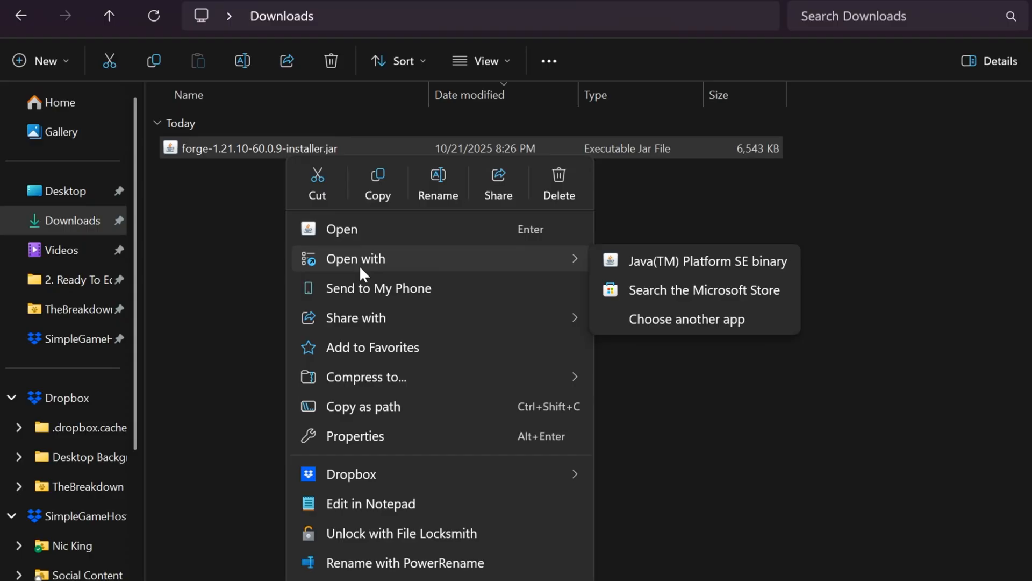
click(707, 261)
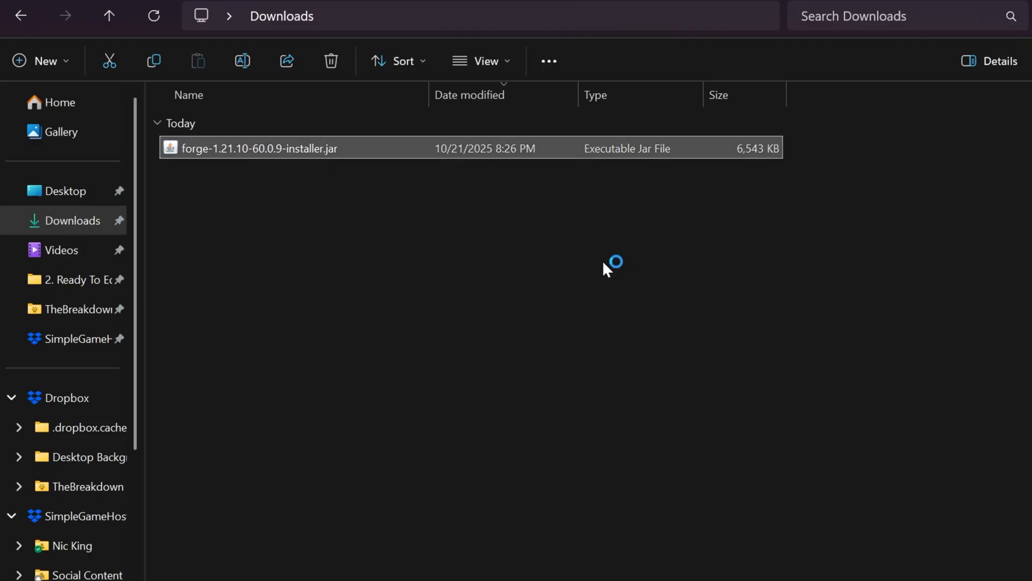
double_click(260, 147)
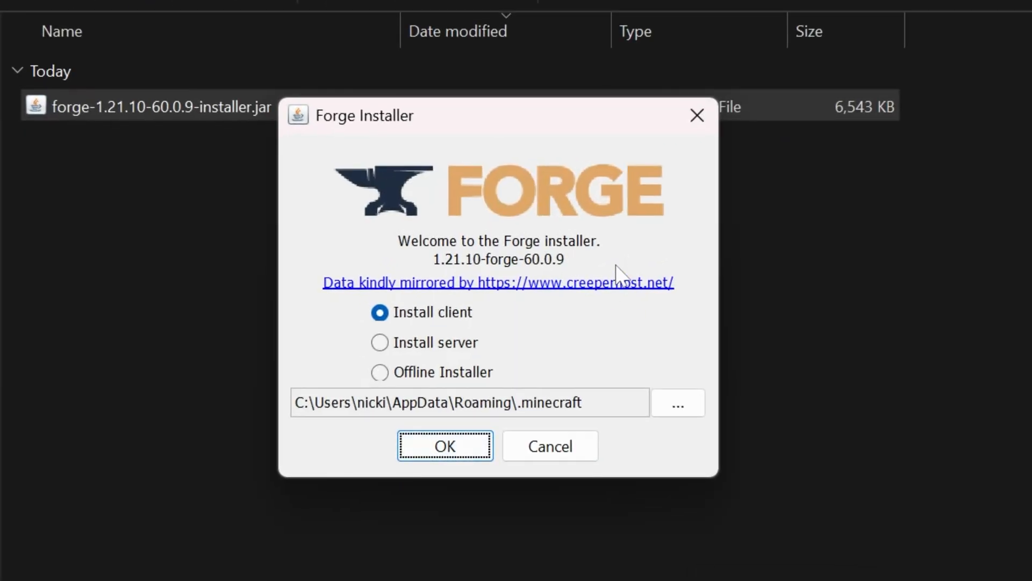
click(434, 311)
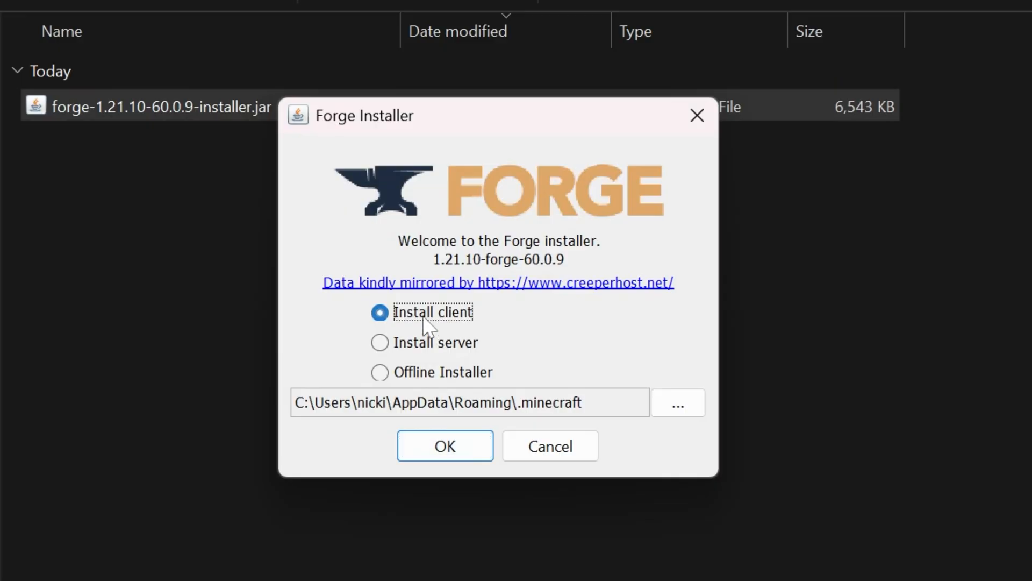
click(445, 445)
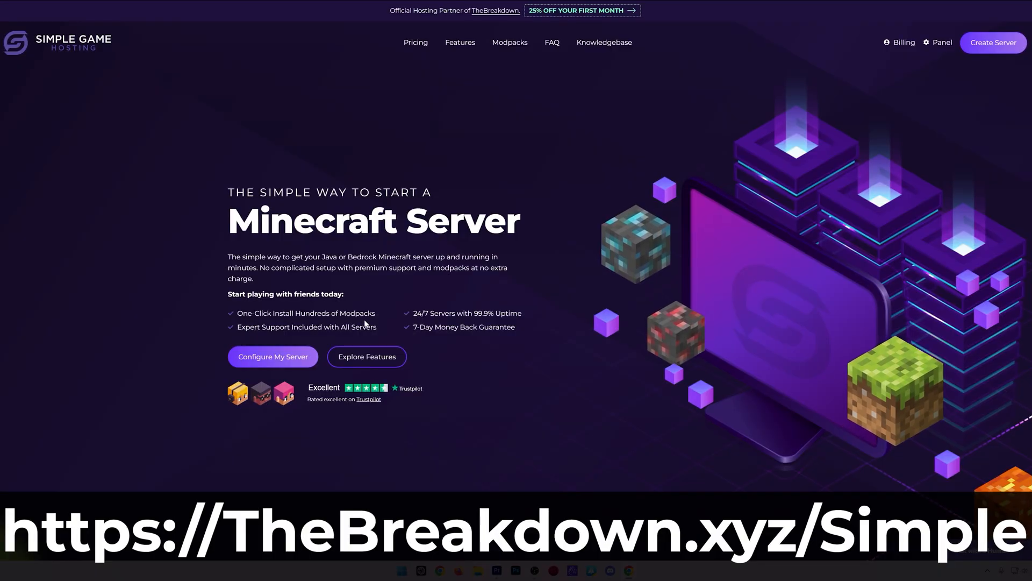
mouse_move(514, 323)
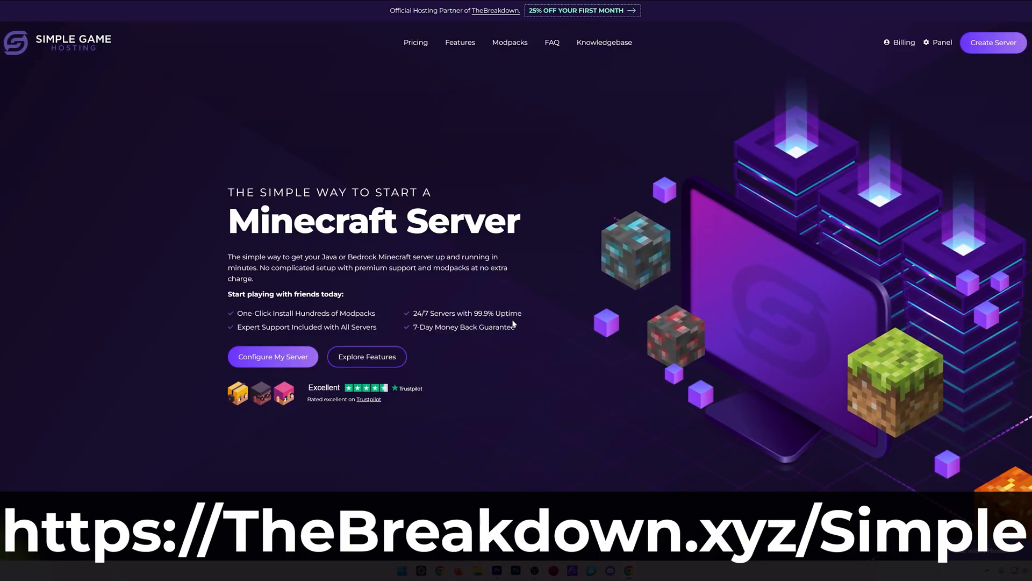
scroll(down, 3)
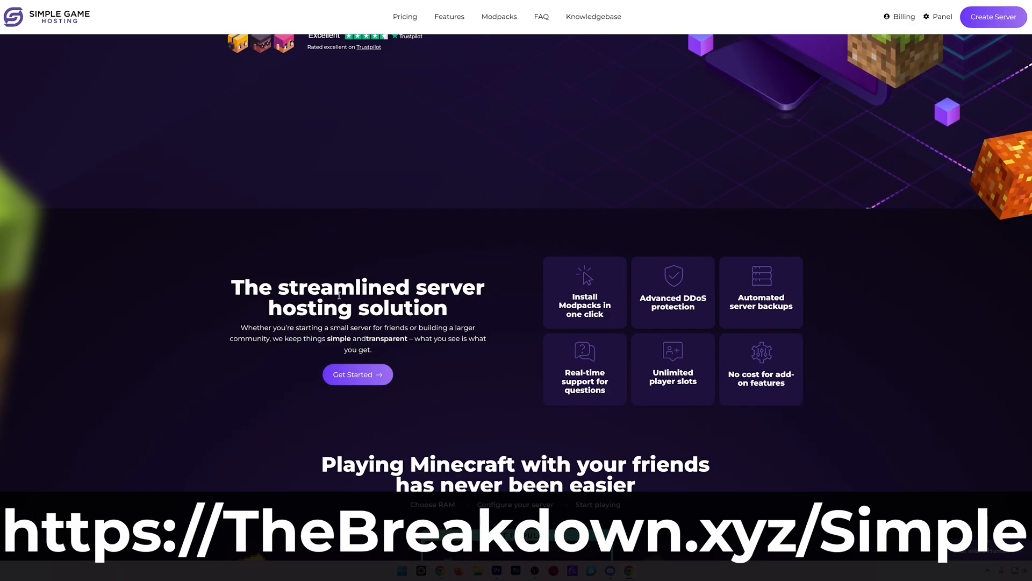
mouse_move(276, 350)
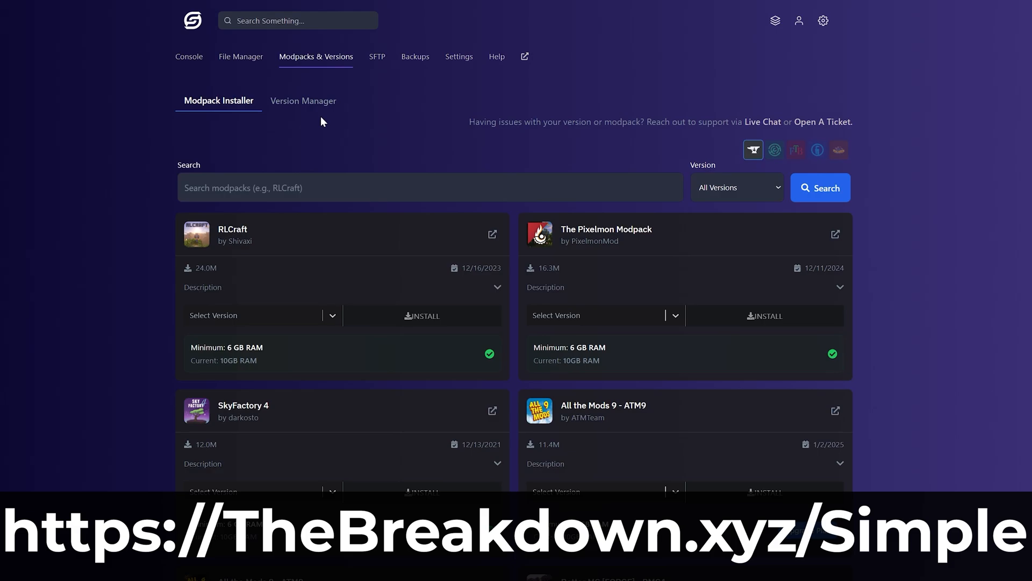
click(774, 150)
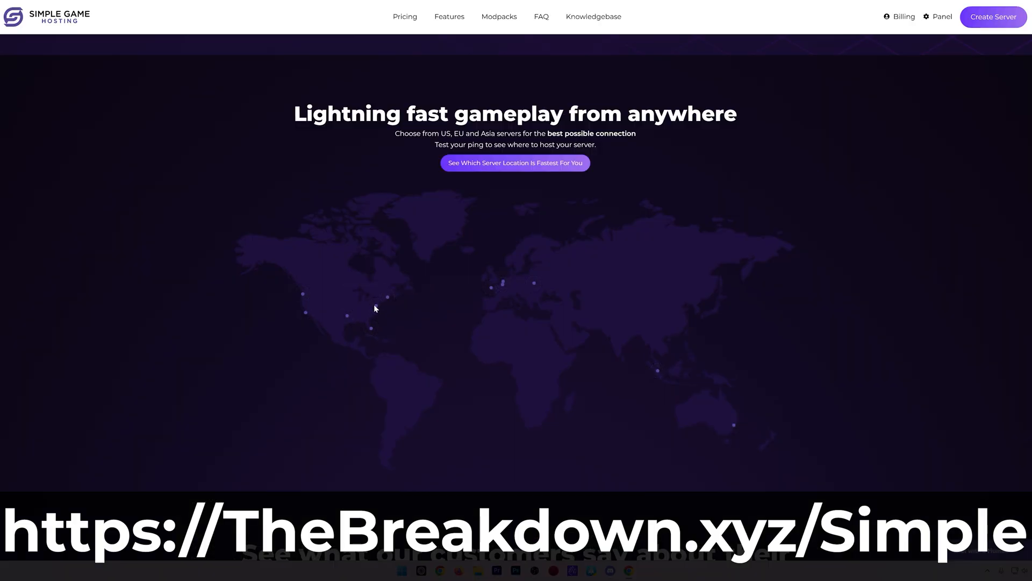
mouse_move(371, 330)
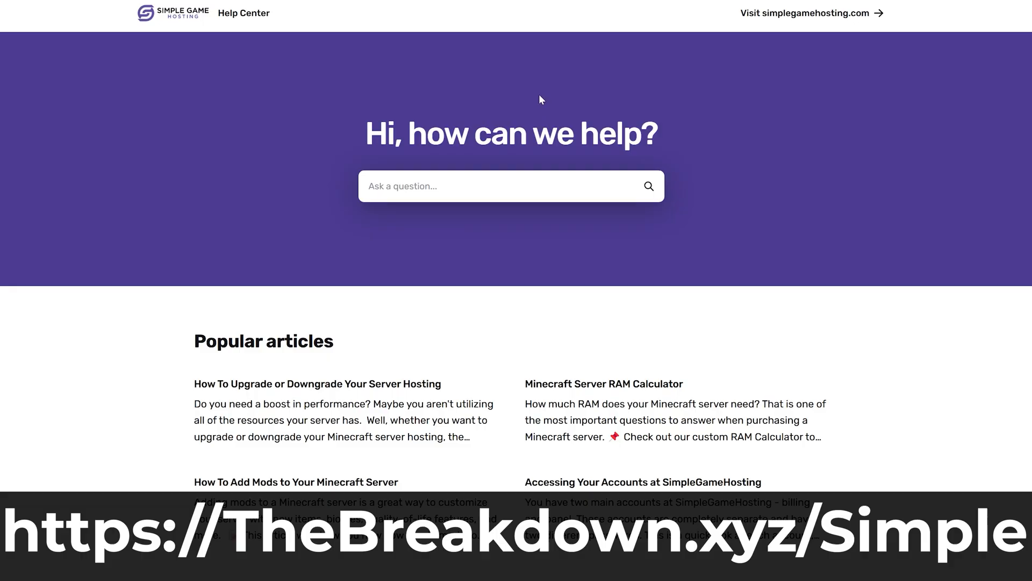
scroll(down, 3)
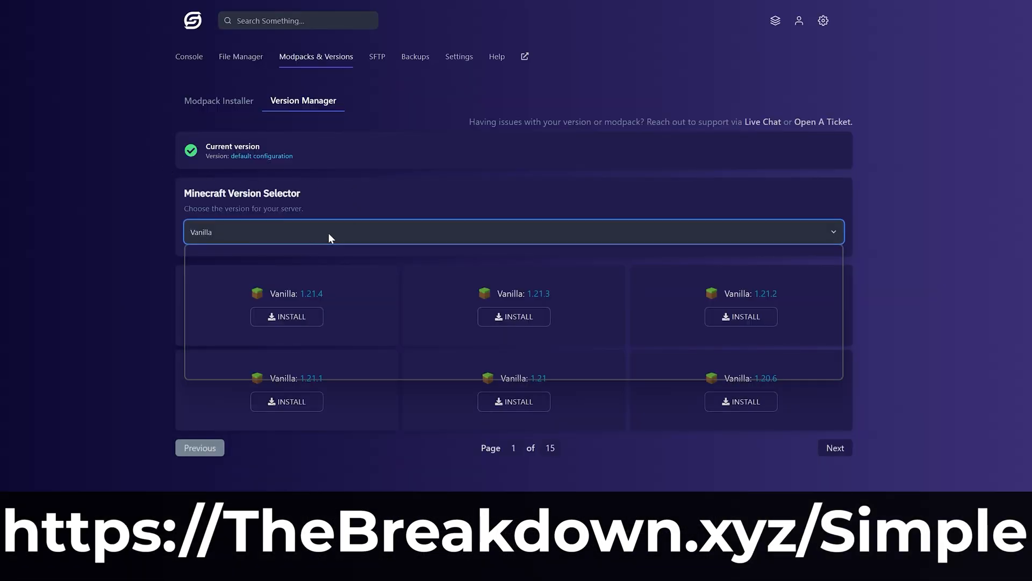
click(514, 231)
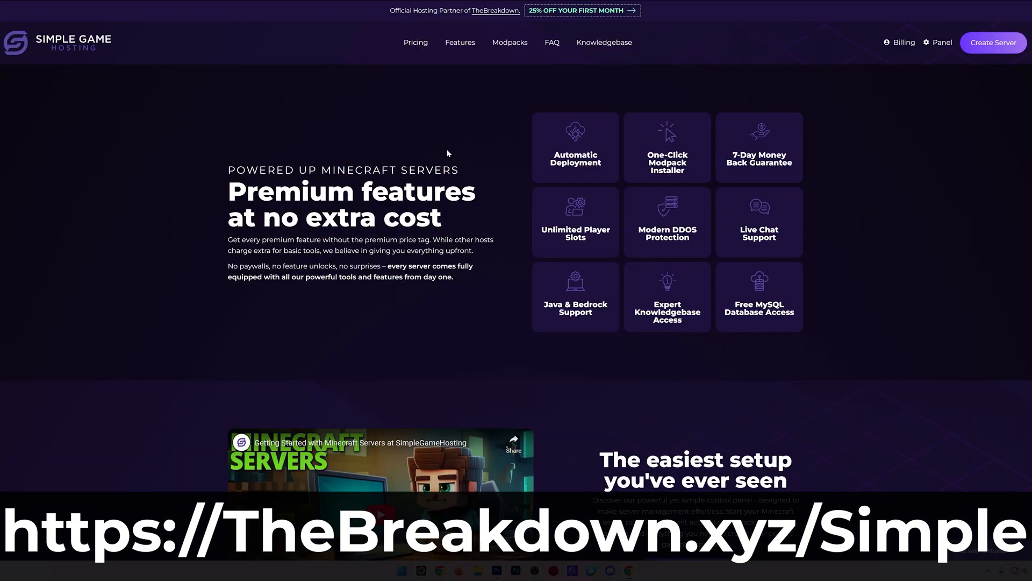
mouse_move(657, 149)
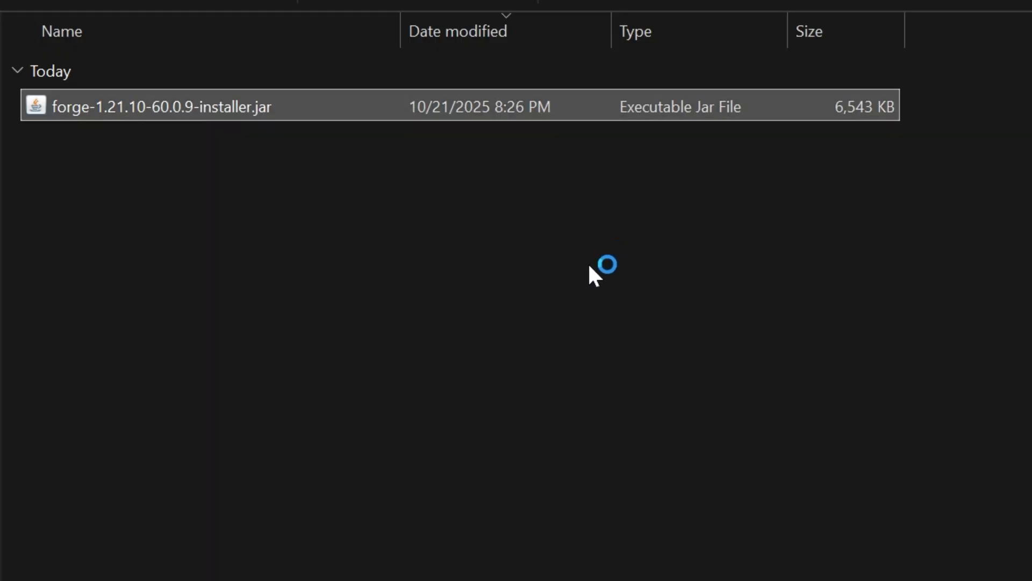
Relaunch the Forge installer, select Install server, and browse to the Desktop
double_click(161, 106)
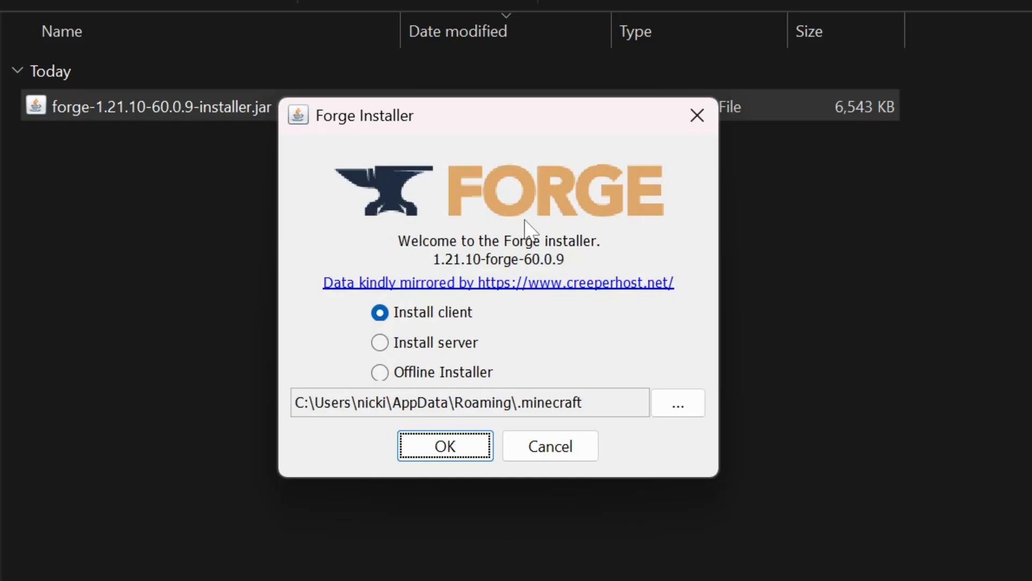
click(380, 342)
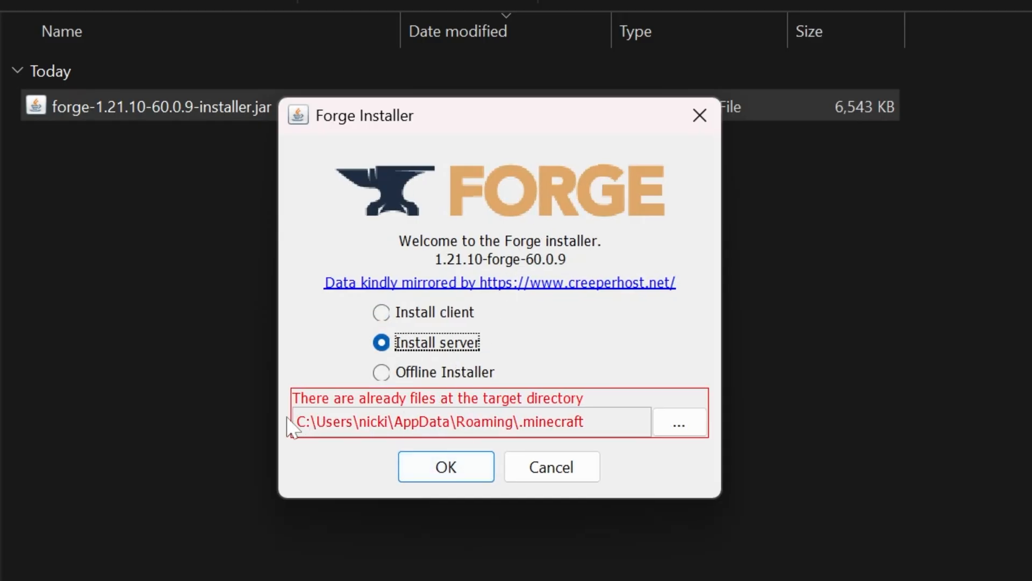
click(680, 421)
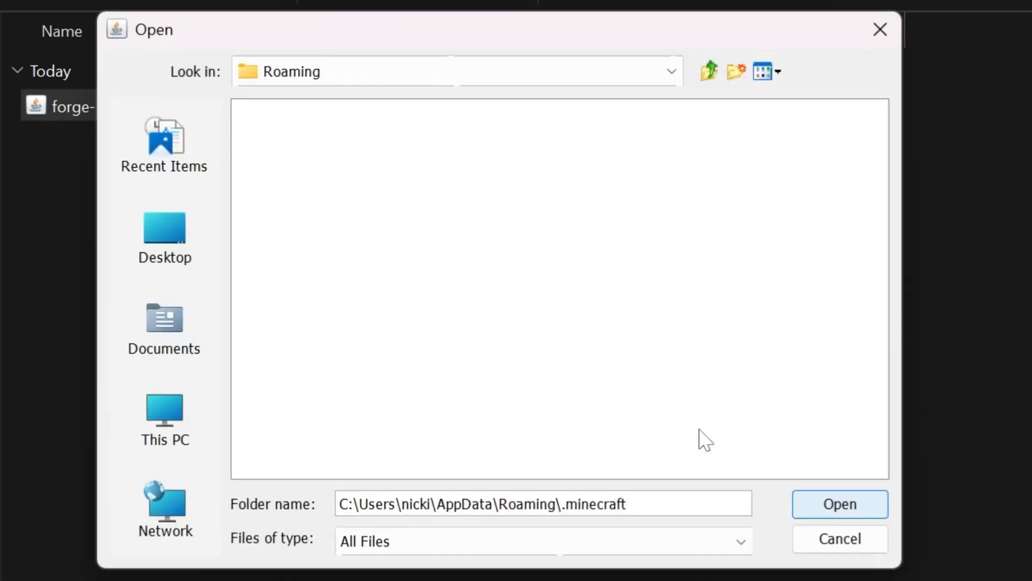
click(163, 236)
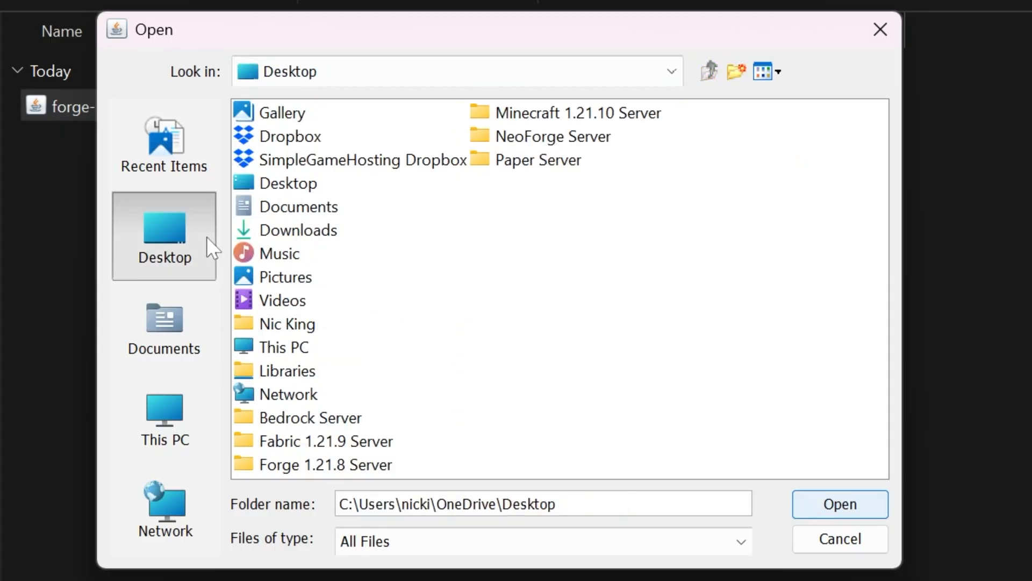
Create a 'Forge 1.21.10 Server' Desktop folder as the target and start installing
right_click(658, 299)
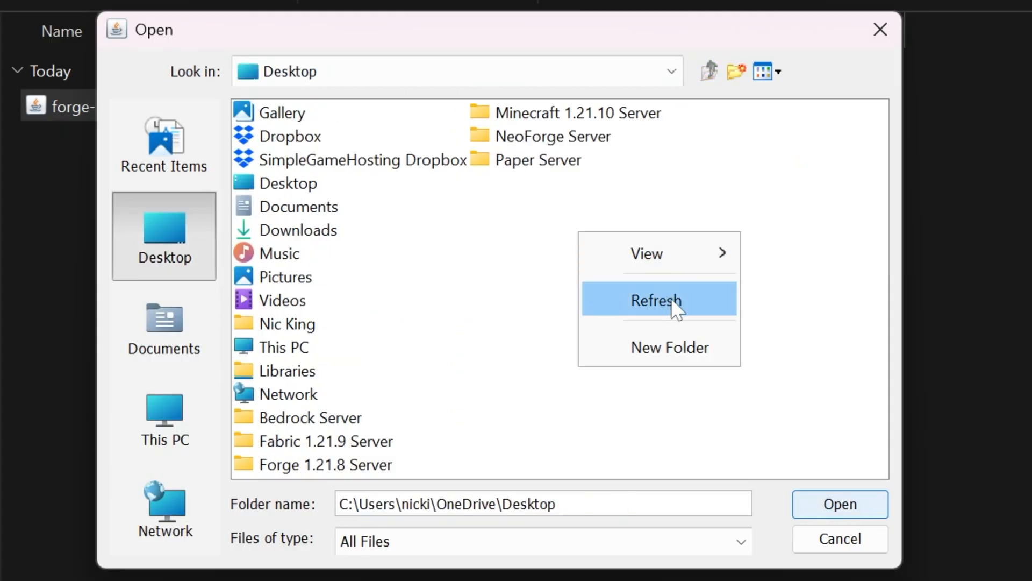
click(669, 346)
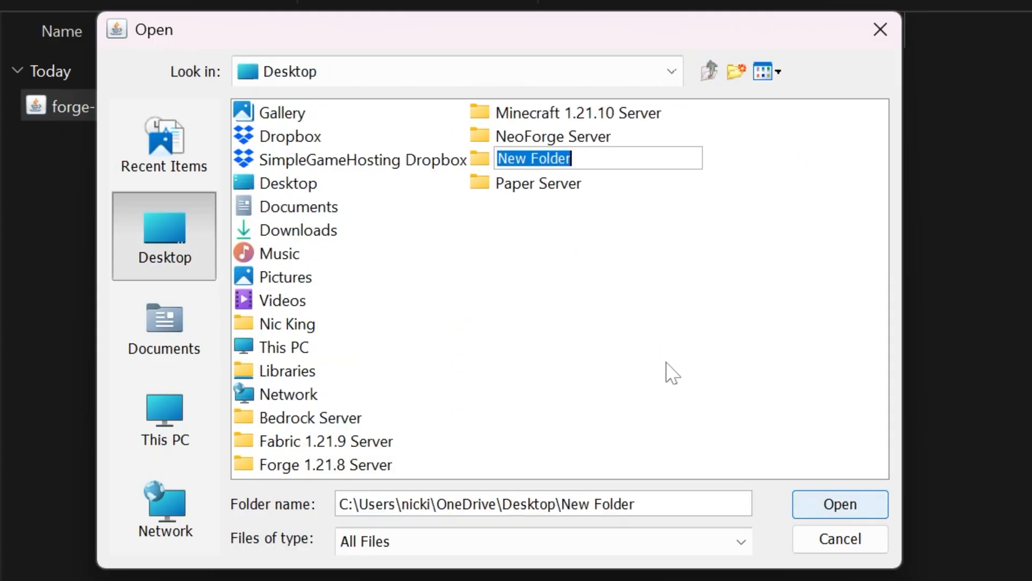
text(Forge 1.21.10 Server)
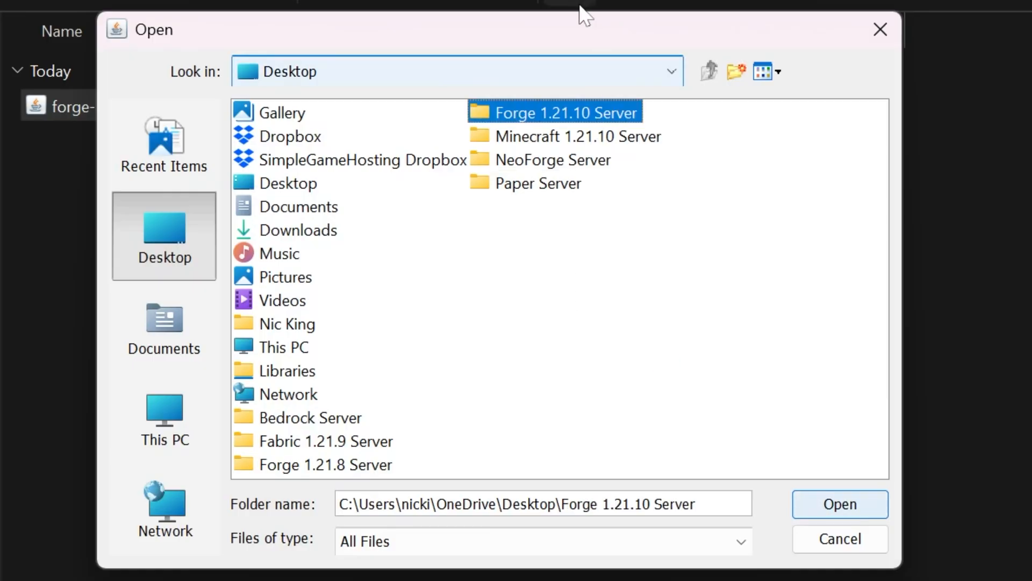
click(838, 503)
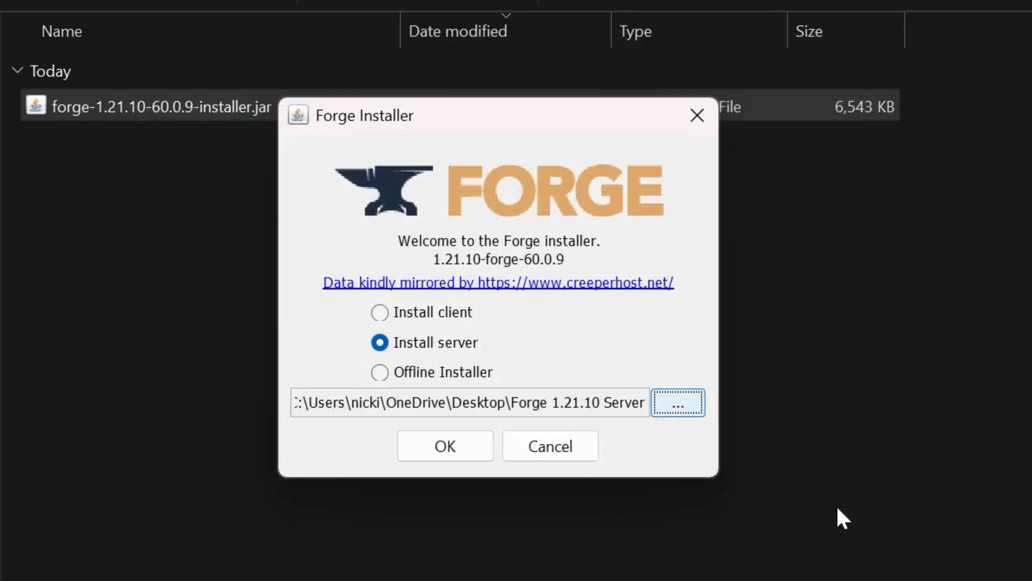
mouse_move(363, 431)
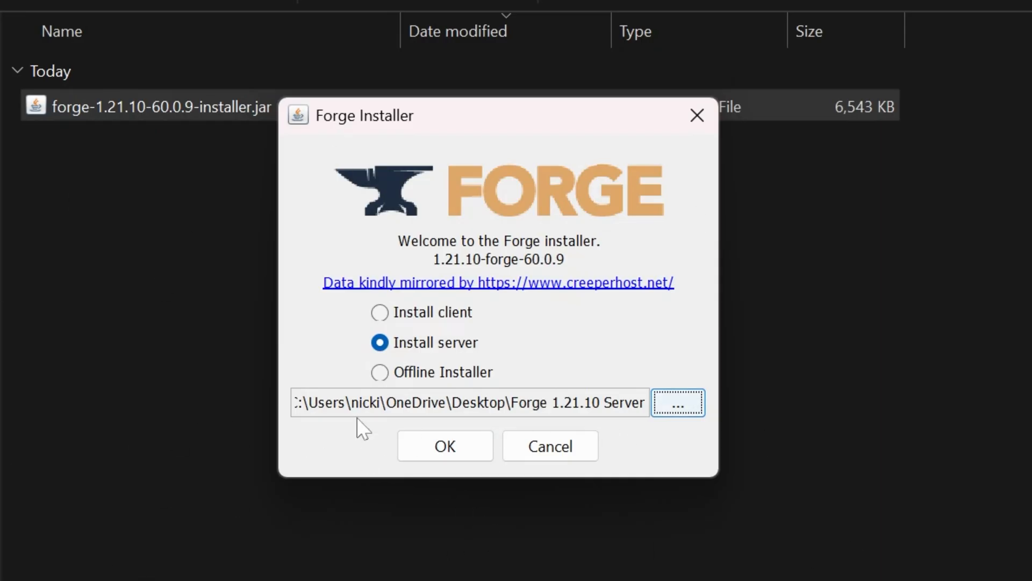
click(445, 446)
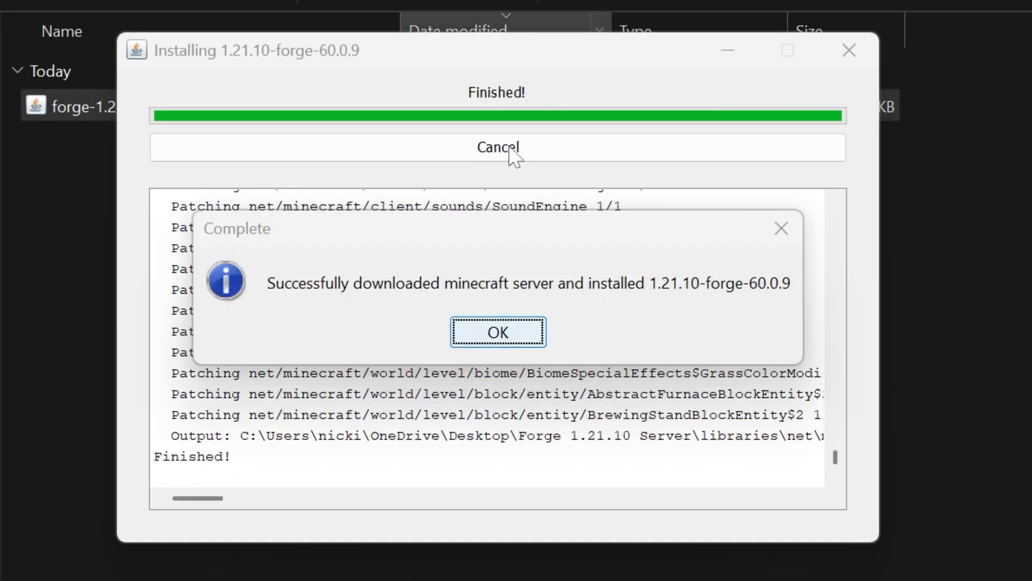
Dismiss the 'Successfully downloaded minecraft server' confirmation with OK
click(497, 332)
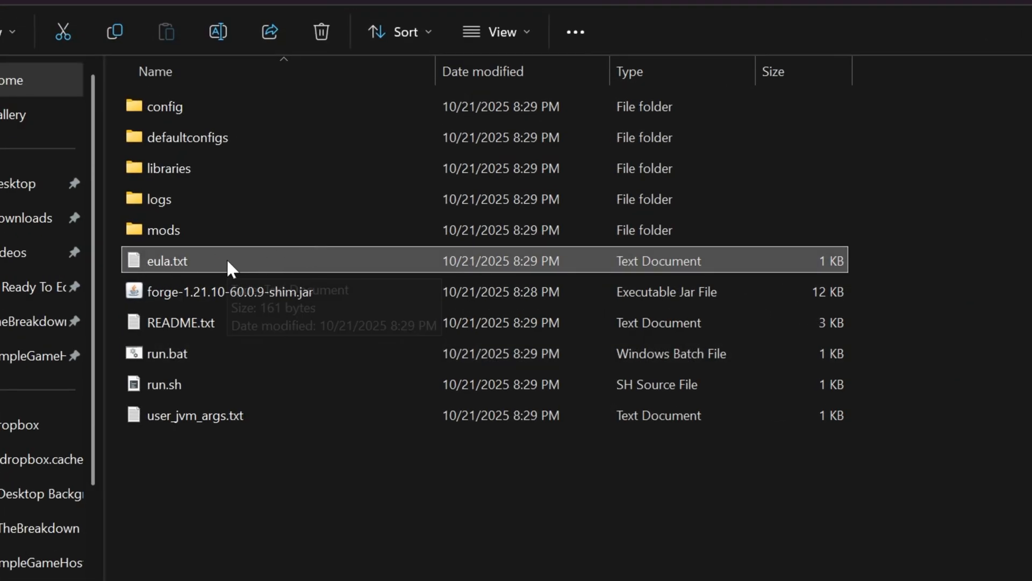
Open the server's eula.txt, change eula=false to true, and save the file
double_click(166, 260)
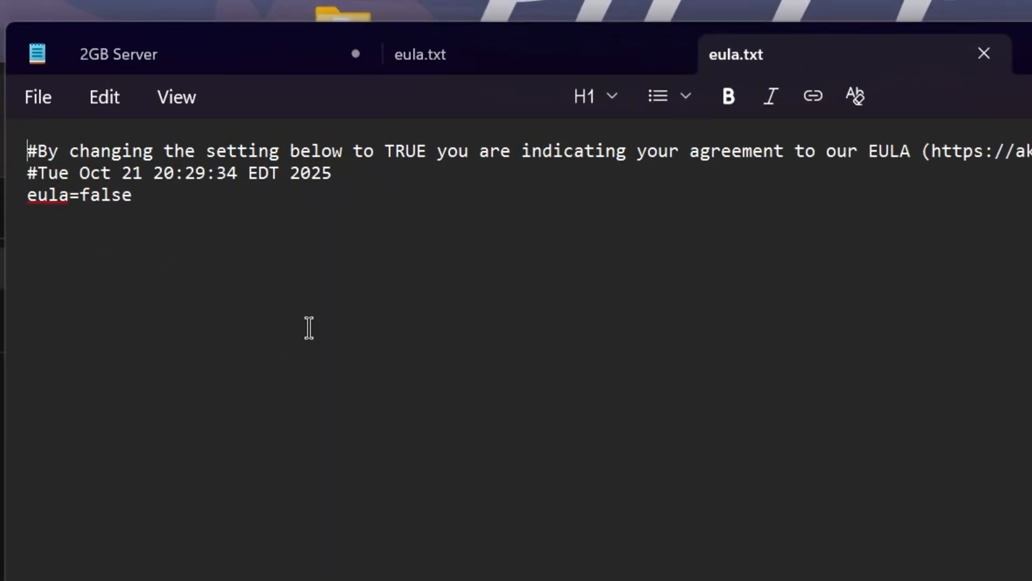
double_click(109, 195)
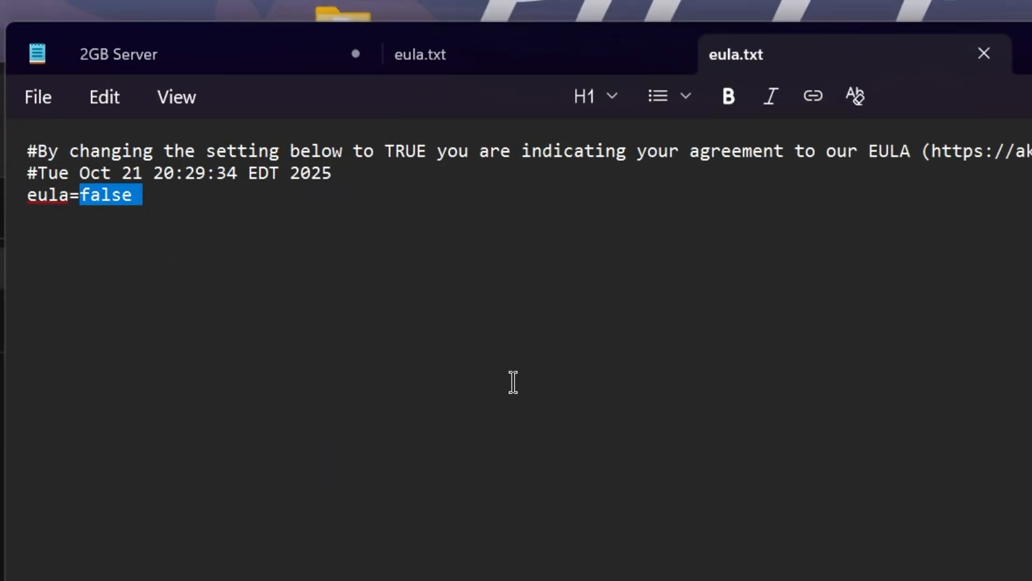
click(38, 97)
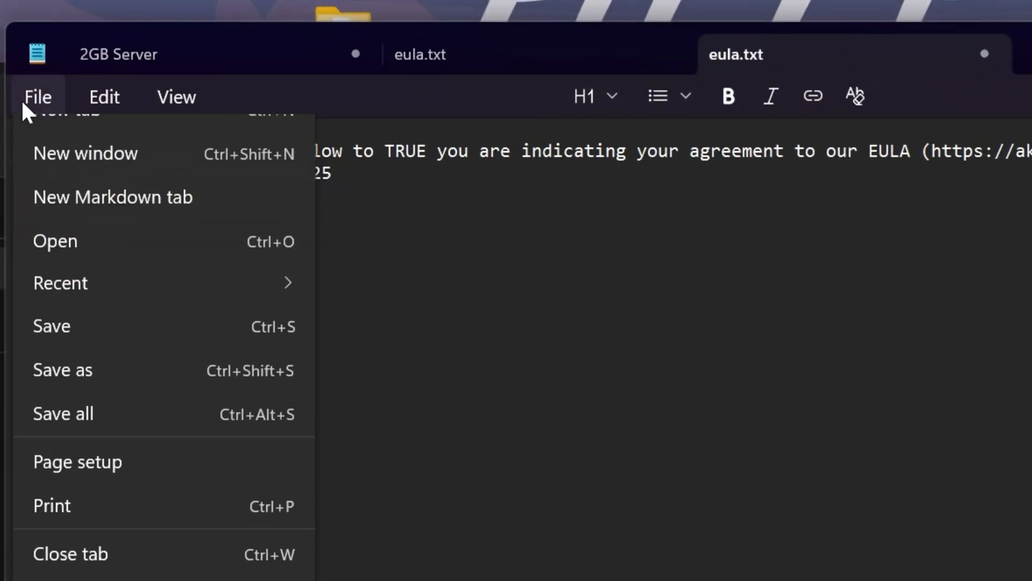
click(38, 97)
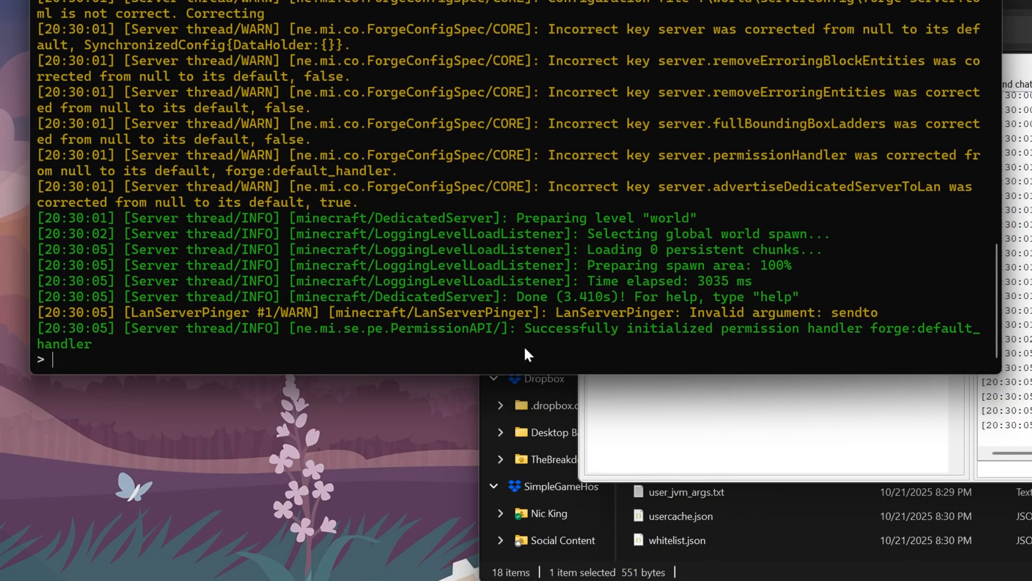
Enter 'stop' in the Forge server console once startup reports Done
text(stop)
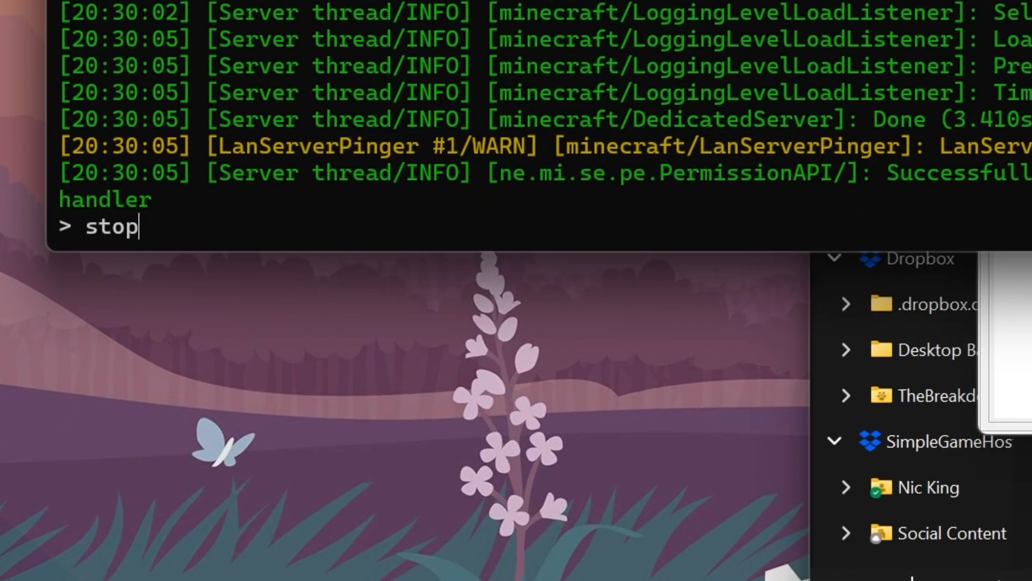
key(enter)
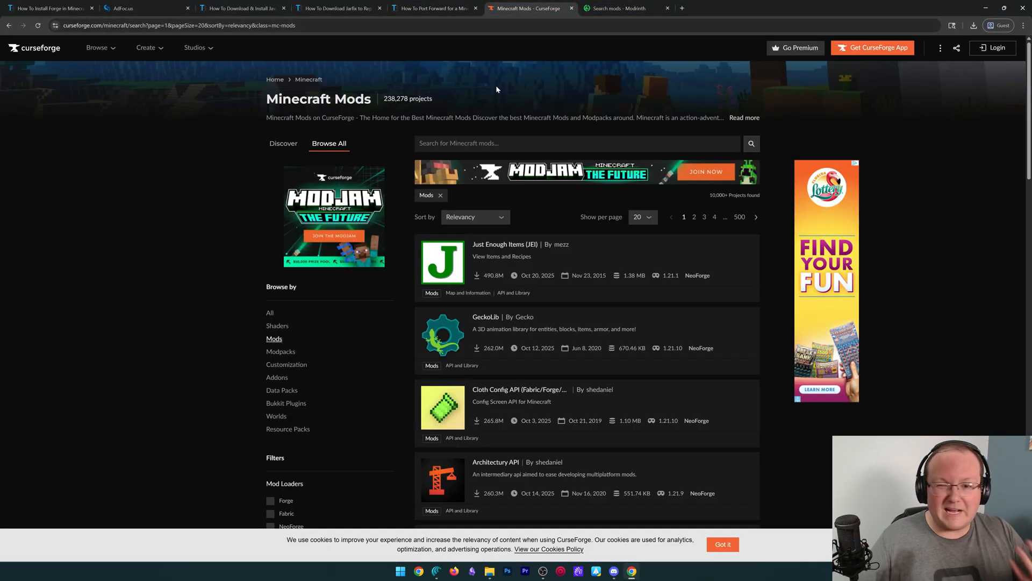
Filter CurseForge mods to 1.21.10 and download the Forge 1.21.10 Waystones file
scroll(down, 3)
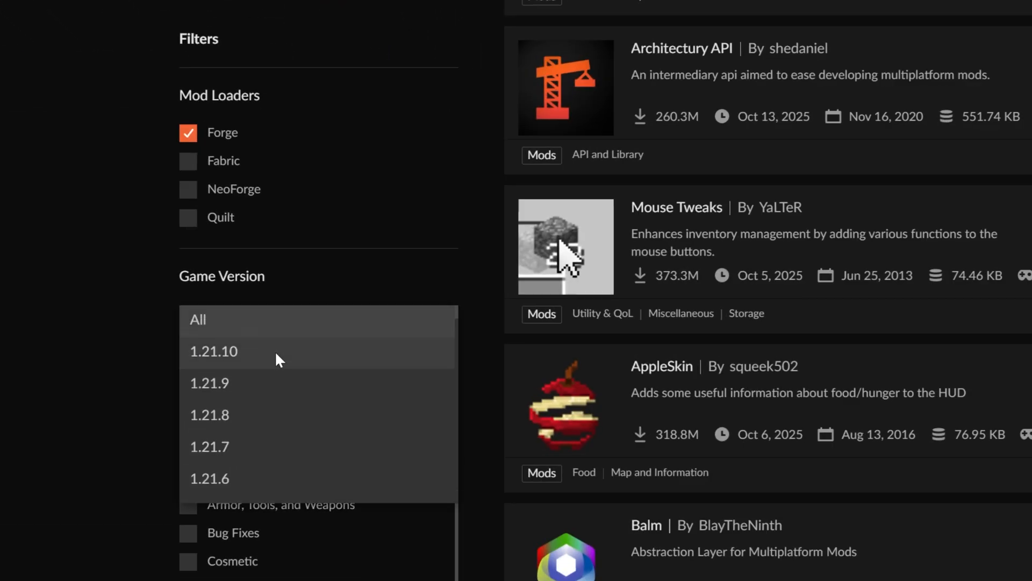
click(213, 351)
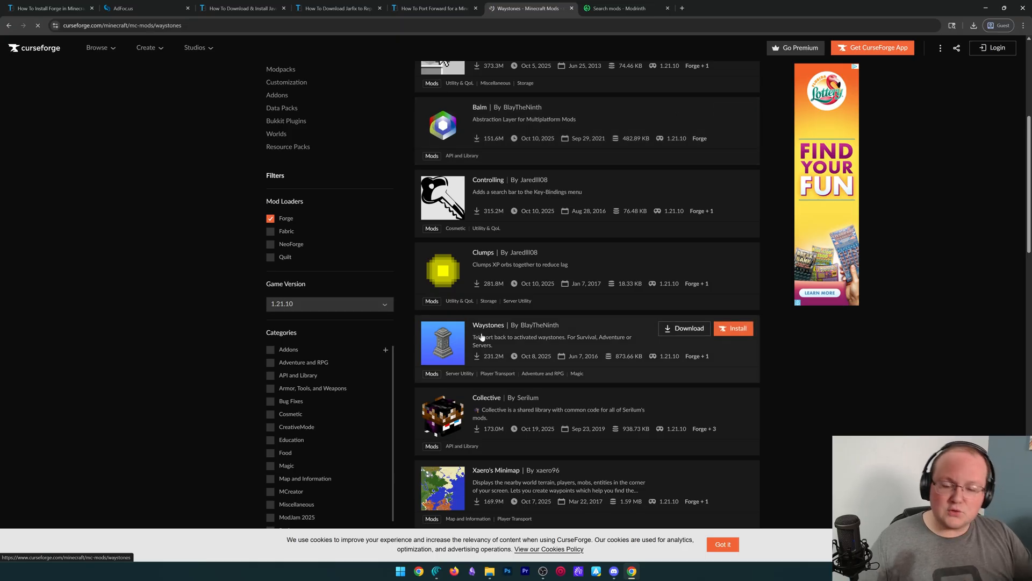
click(487, 325)
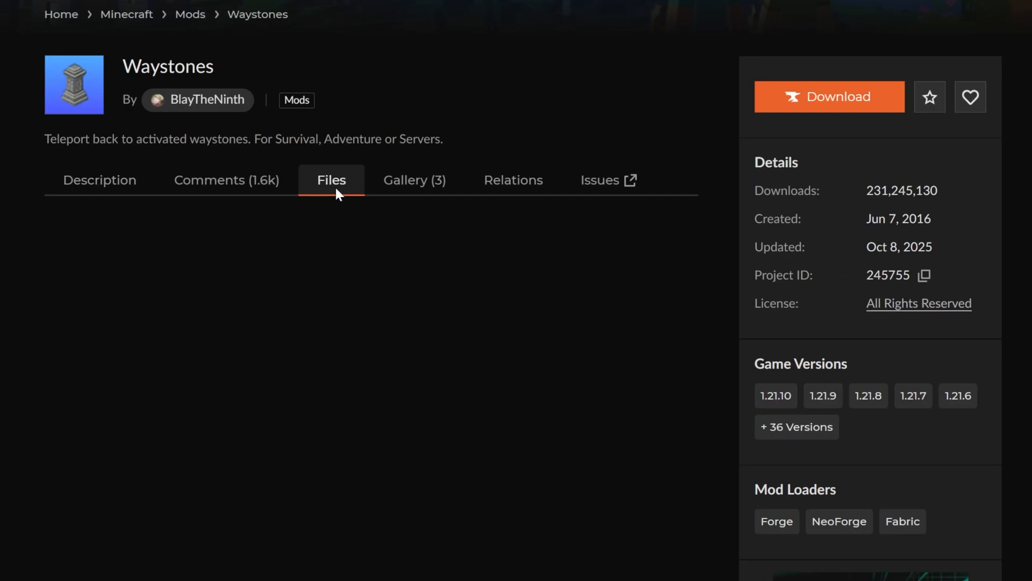
click(331, 180)
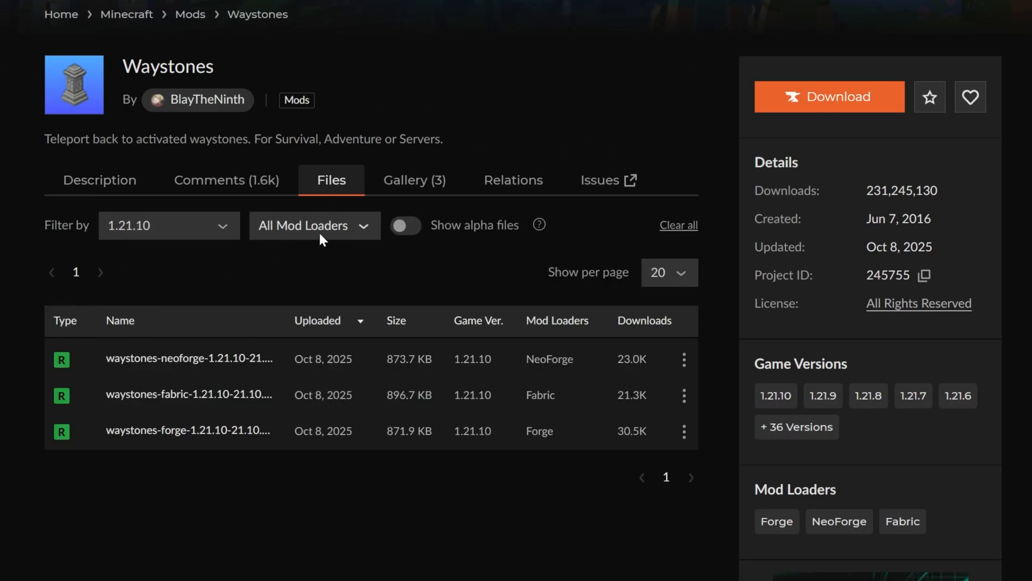
click(302, 225)
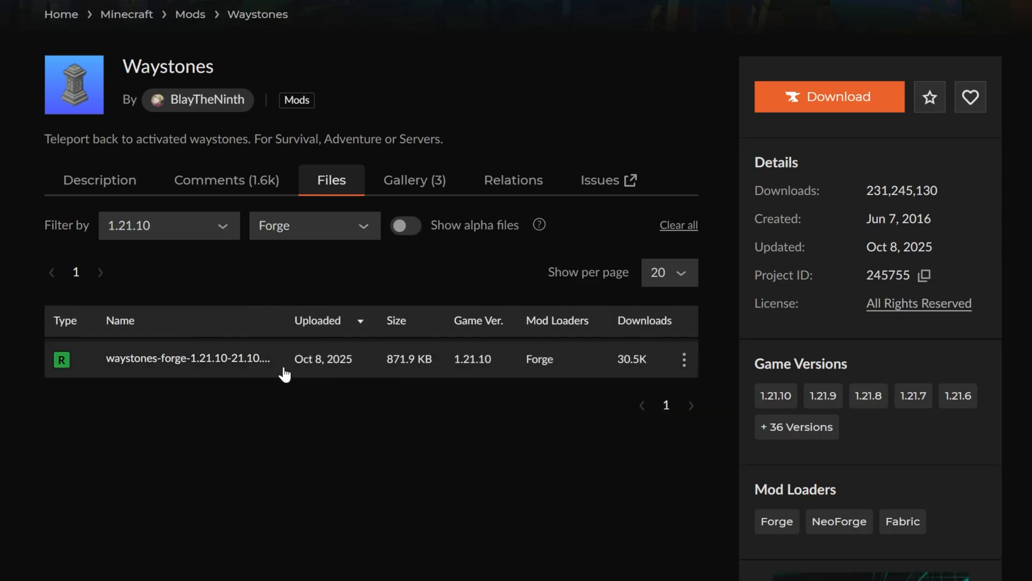
click(187, 358)
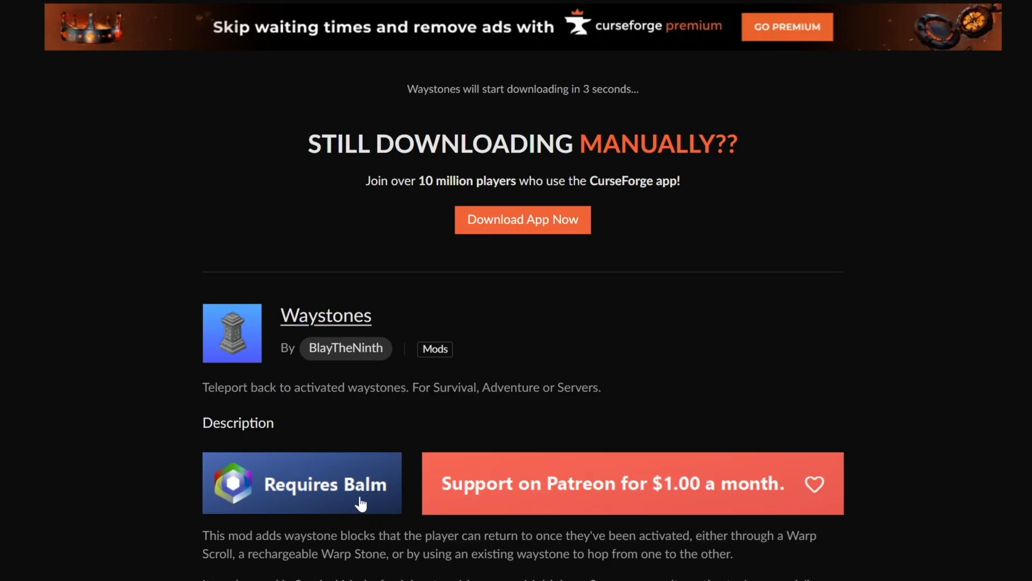
mouse_move(328, 499)
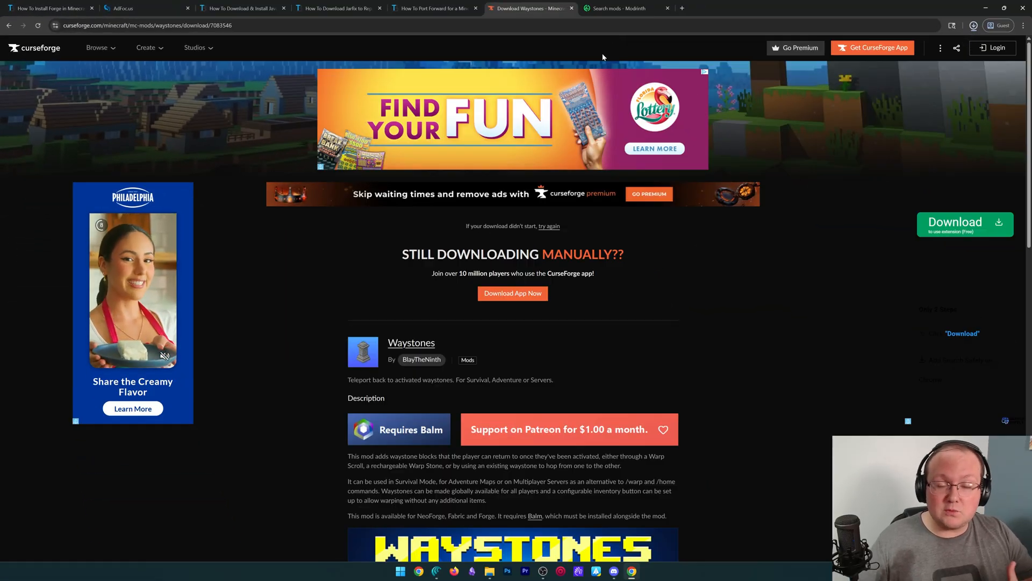
click(973, 25)
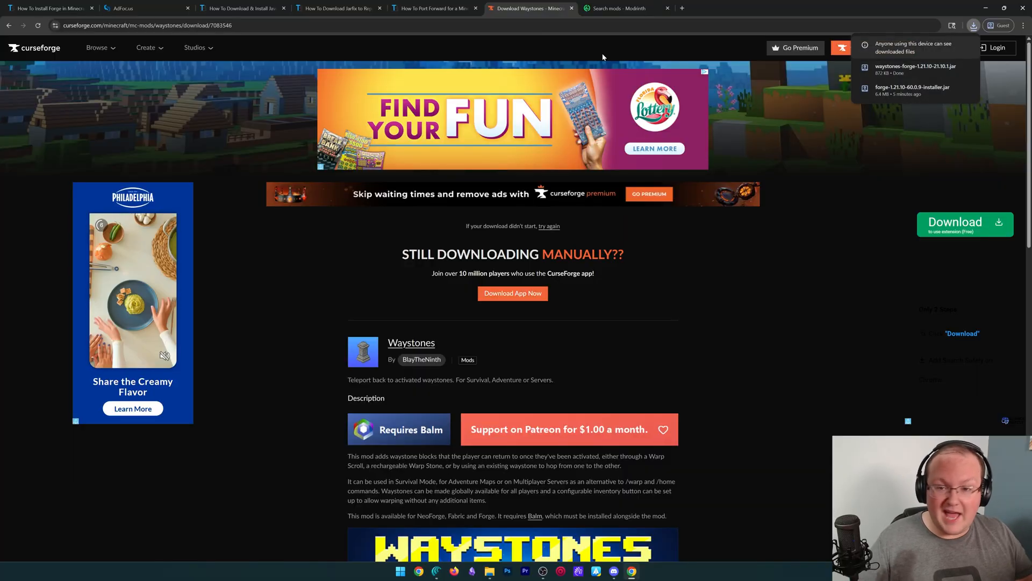
click(622, 8)
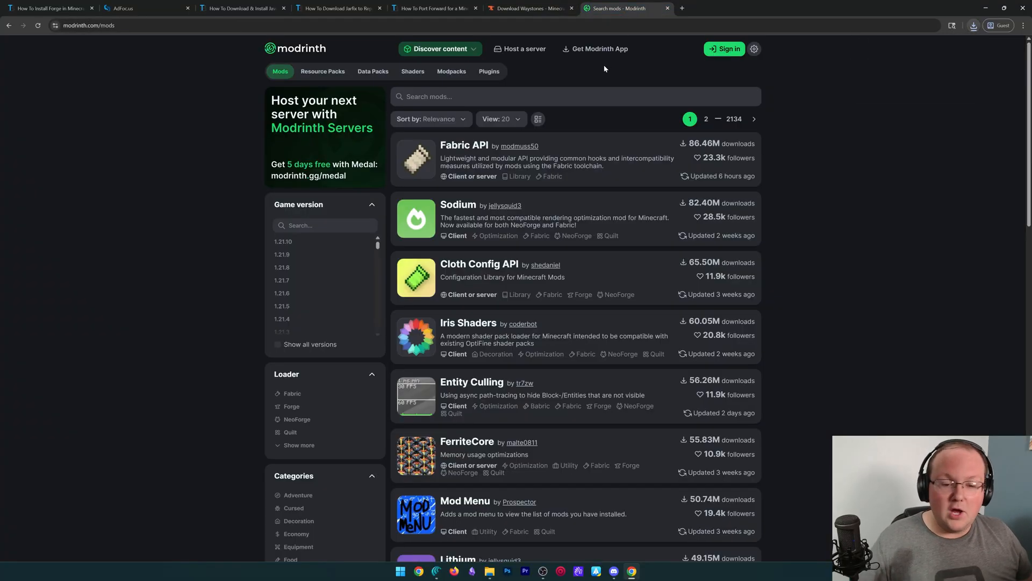
Find Waystones on Modrinth and open its Balm library dependency page
text(wayst)
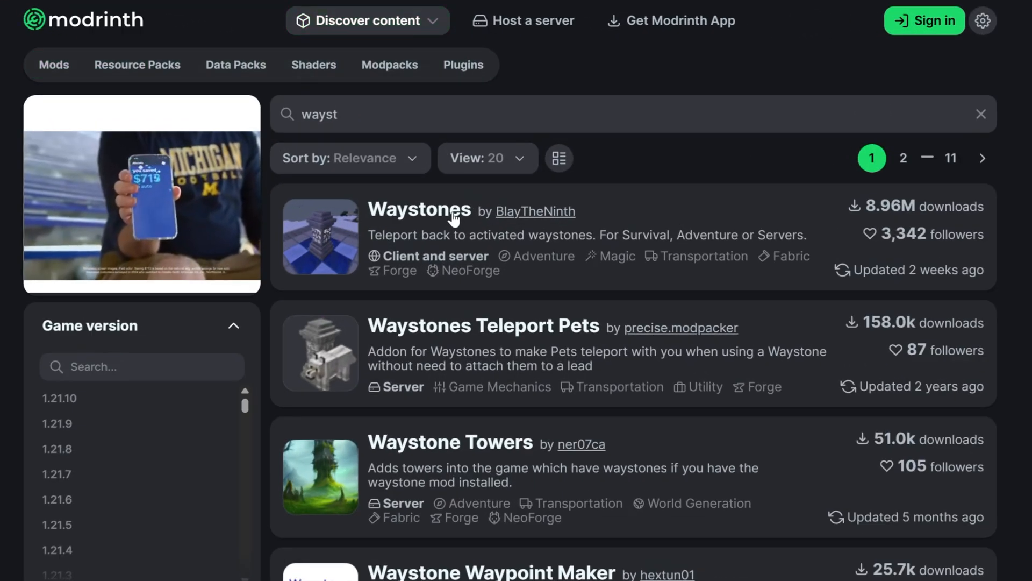
click(418, 209)
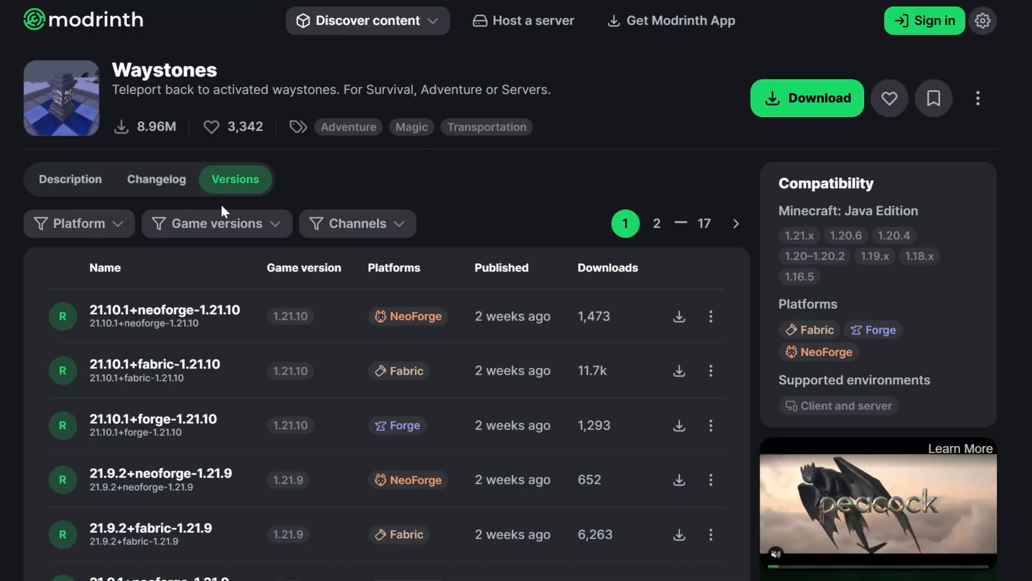
click(165, 426)
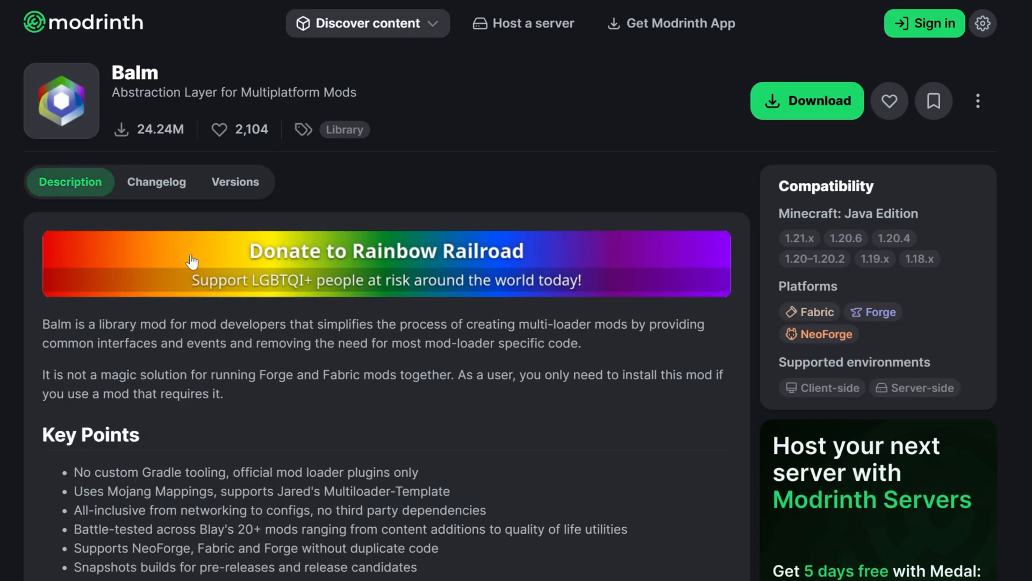
Download Balm 21.10.4+forge-1.21.10 and save the jar to Downloads
click(235, 181)
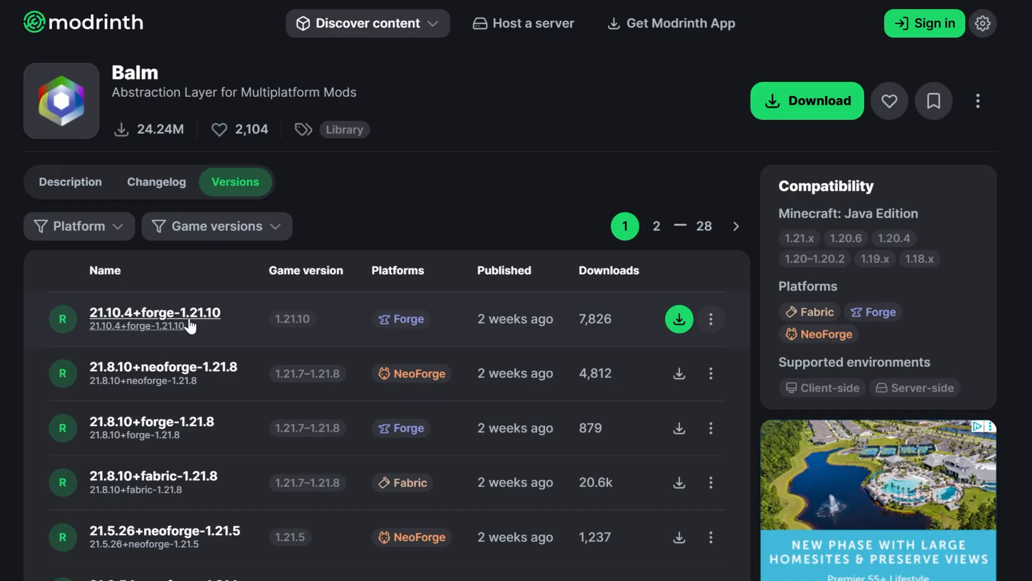
click(679, 319)
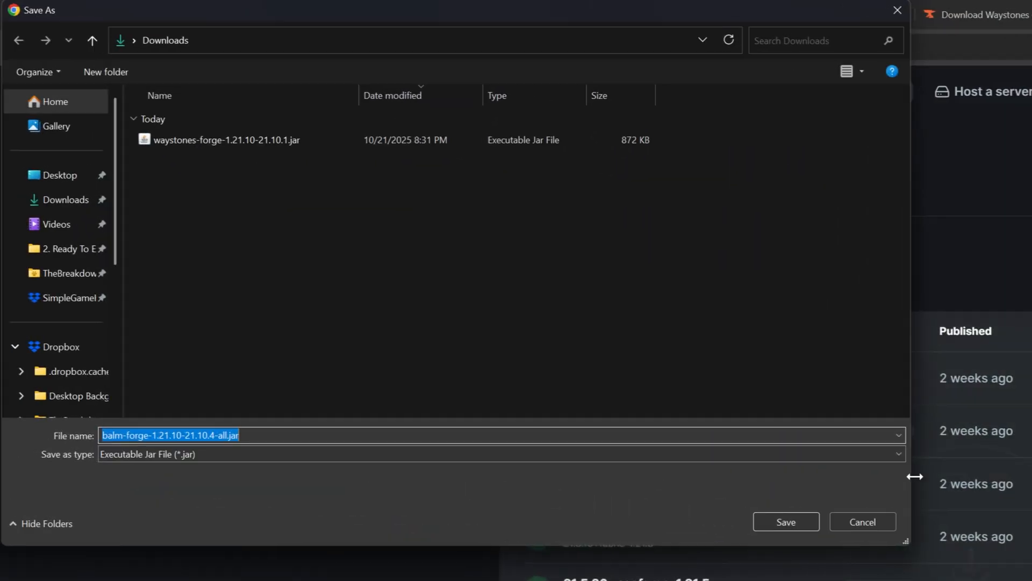
click(785, 522)
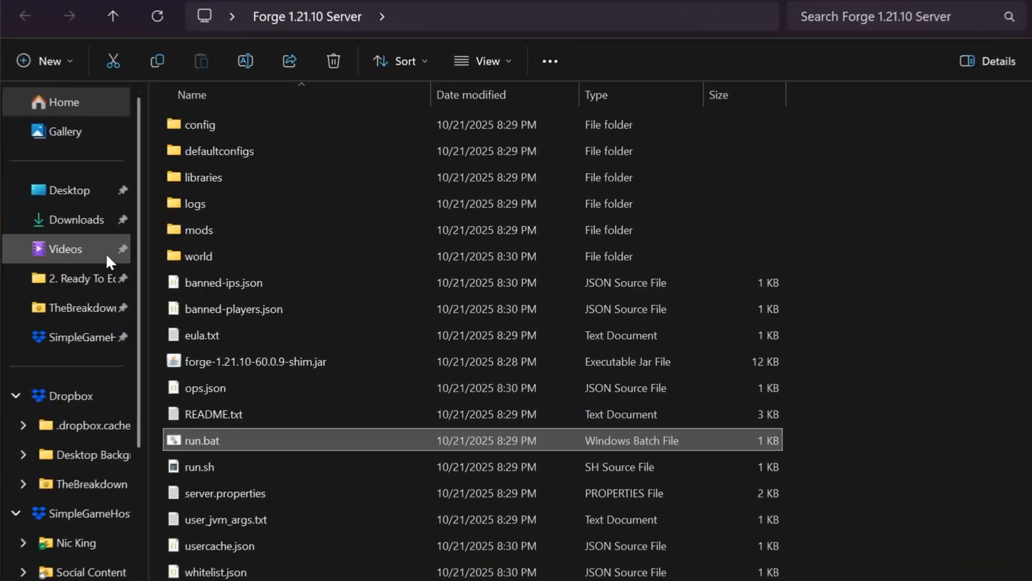
Put the Balm and Waystones jars in the server's mods folder and launch run.bat
click(76, 219)
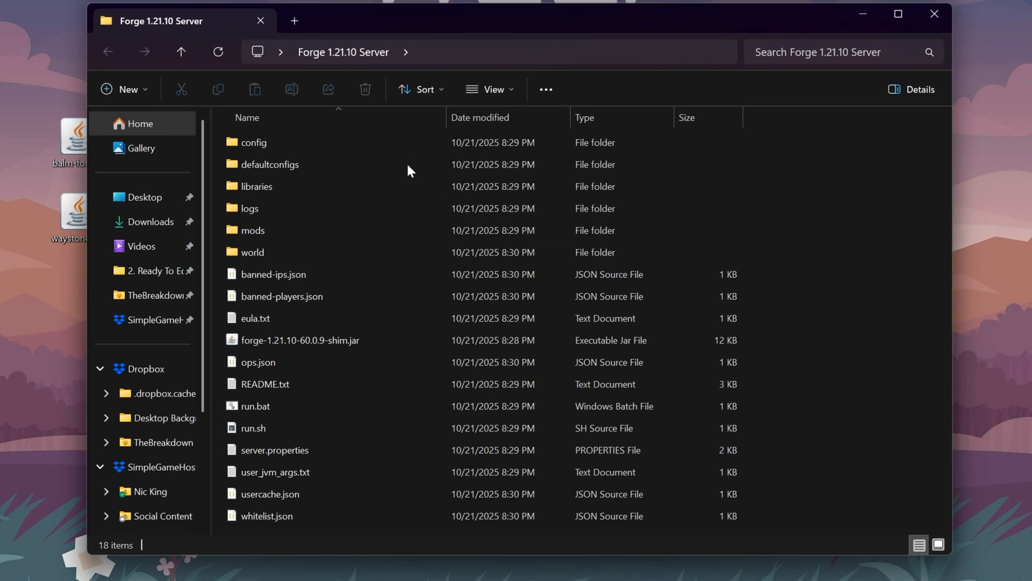
double_click(253, 230)
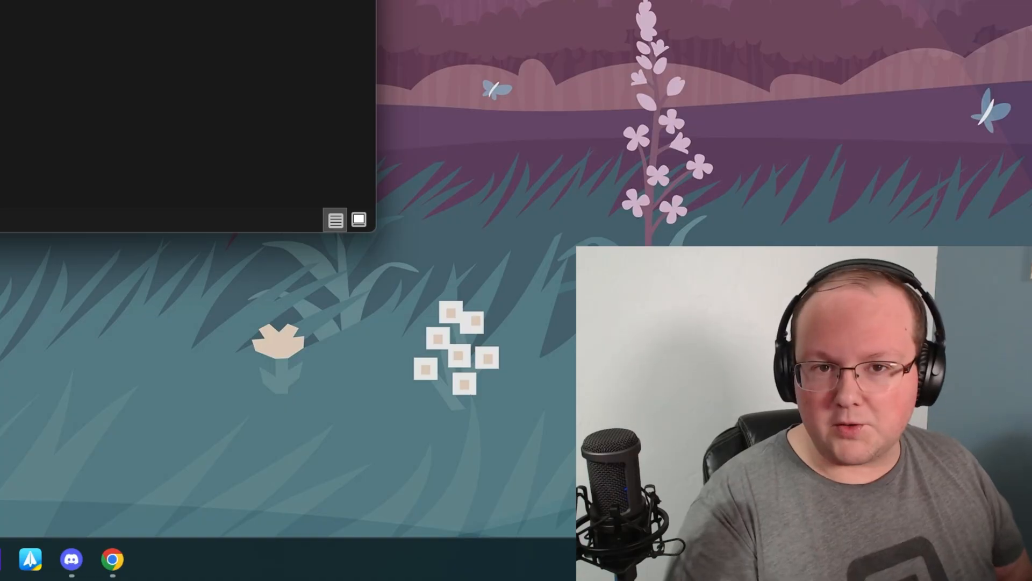
right_click(223, 155)
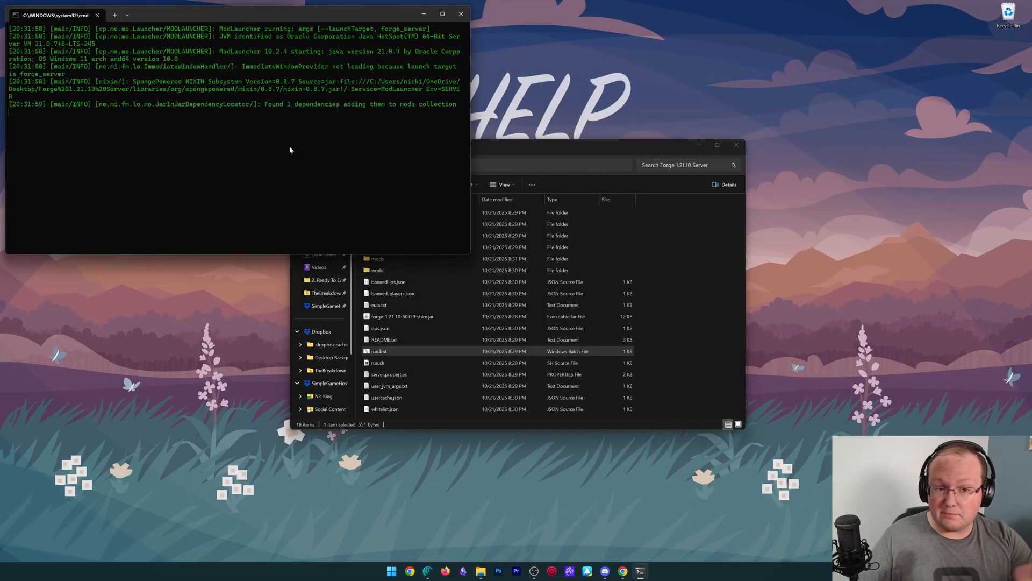
Open Minecraft Launcher and inspect the forge installation's client mods folder
click(390, 571)
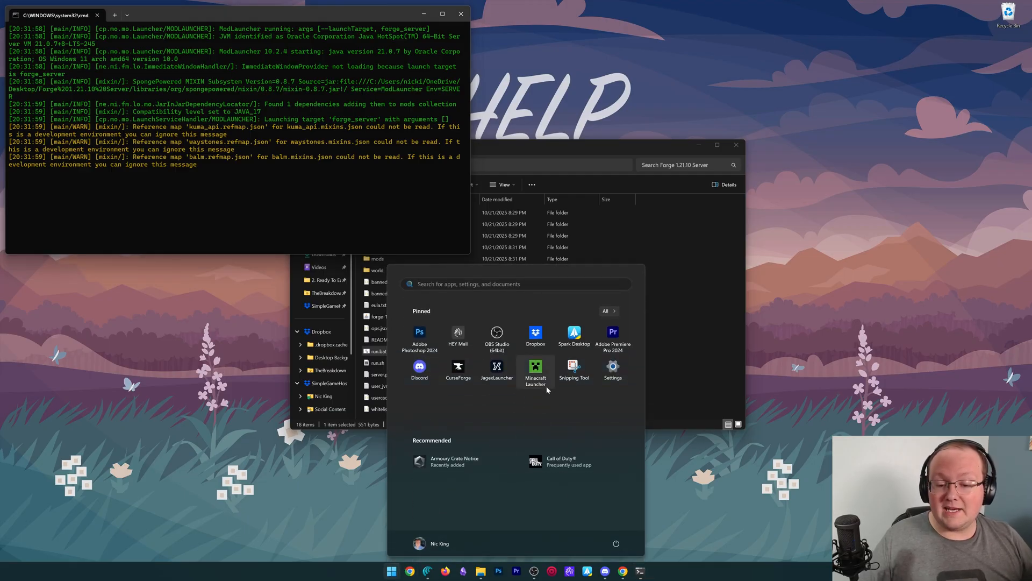
click(535, 370)
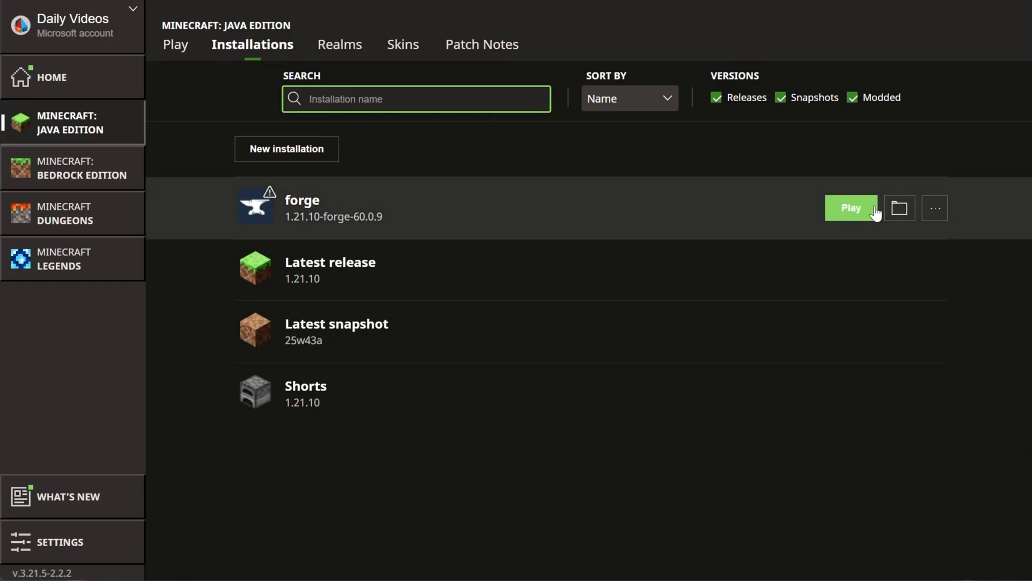
click(898, 208)
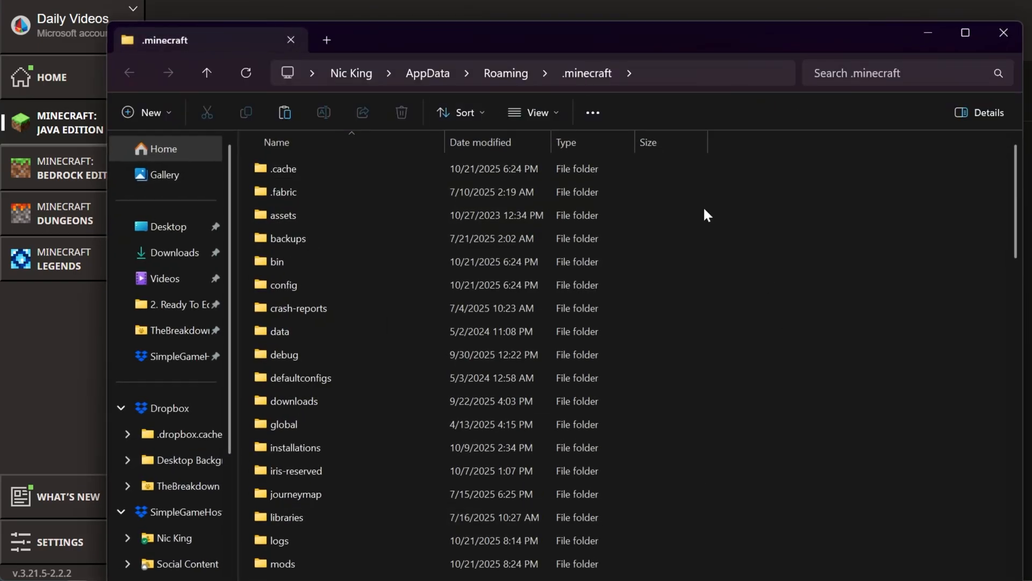
scroll(down, 3)
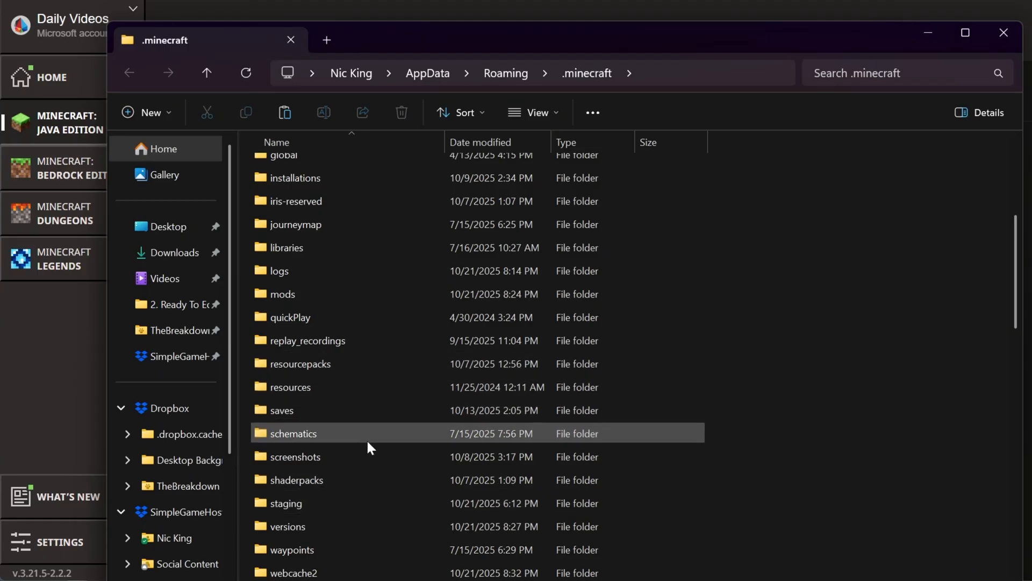
double_click(282, 294)
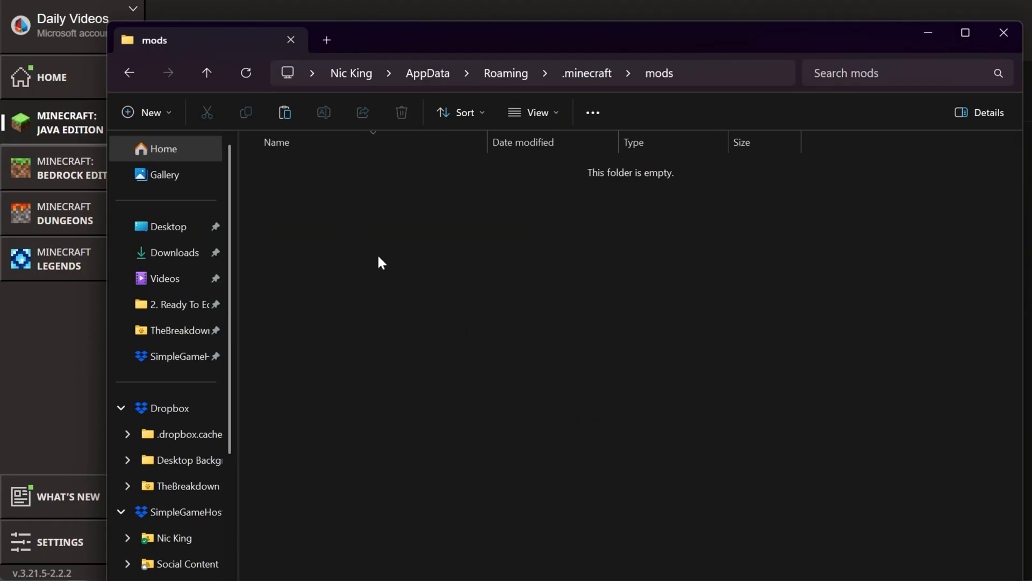
Close the empty folder and launch forge 1.21.10-forge-60.0.9, accepting the modified-installation warning
click(284, 111)
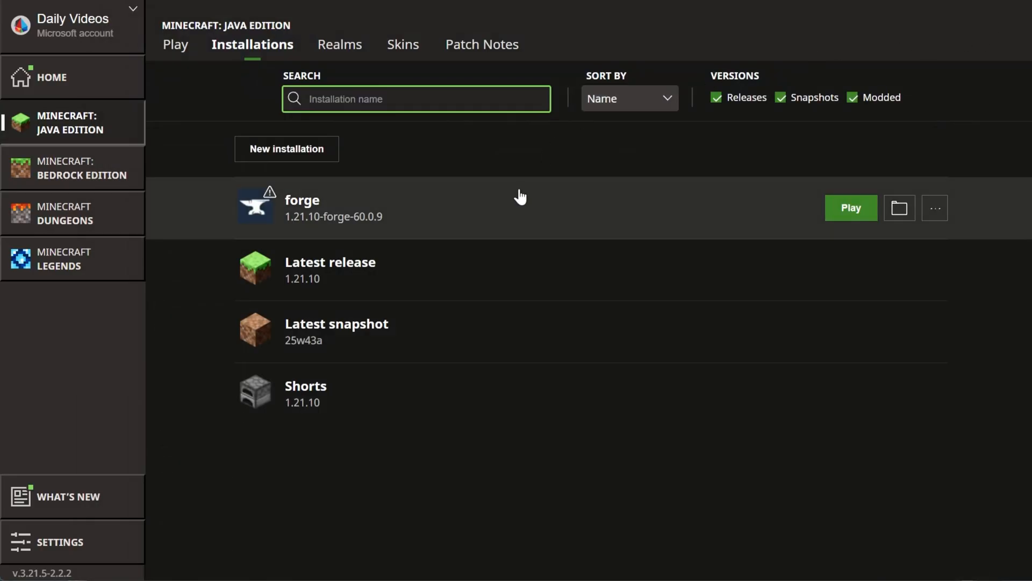
click(850, 208)
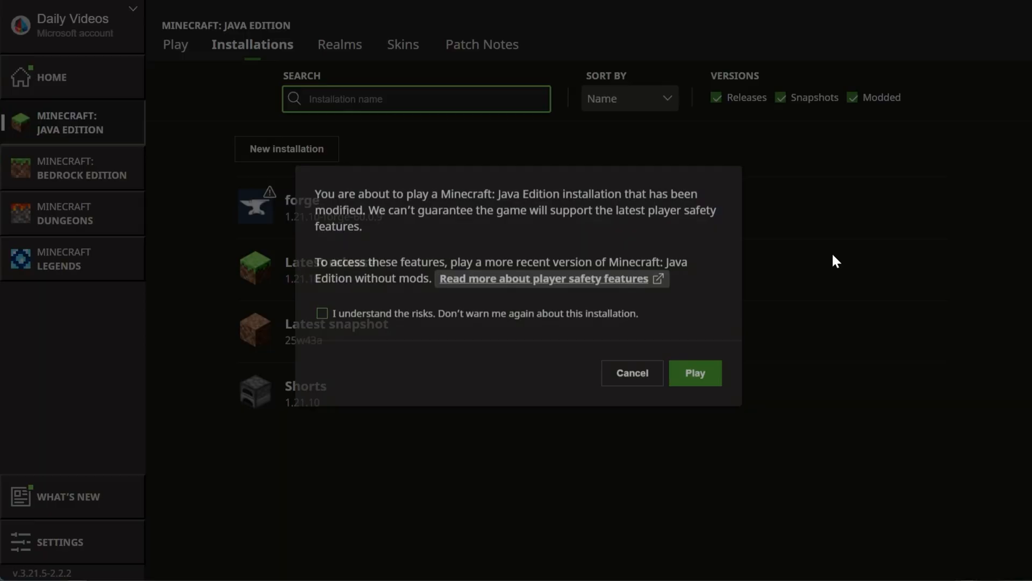
click(693, 372)
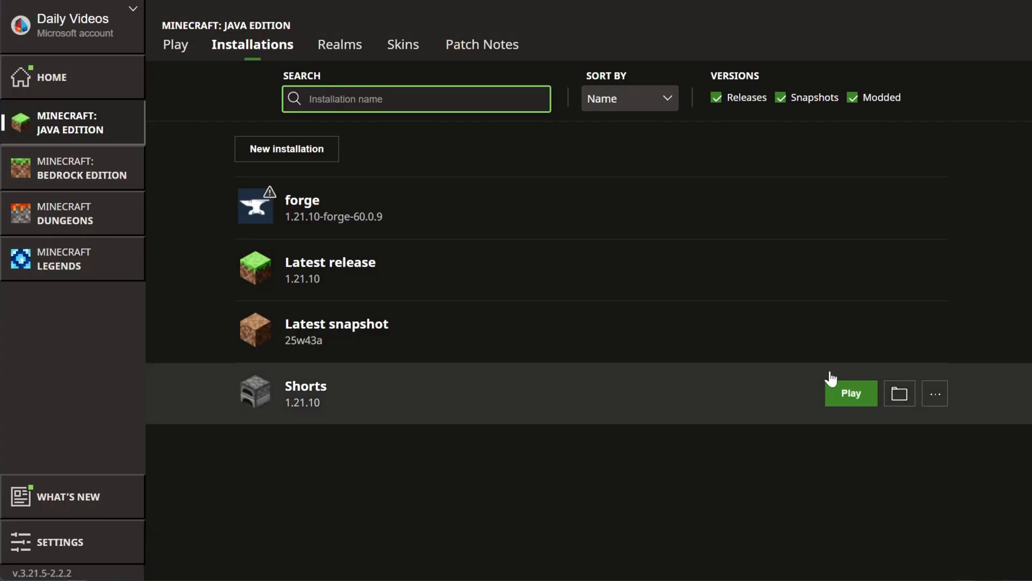
Add a multiplayer server named 'Local Connection' with address localhost
click(849, 393)
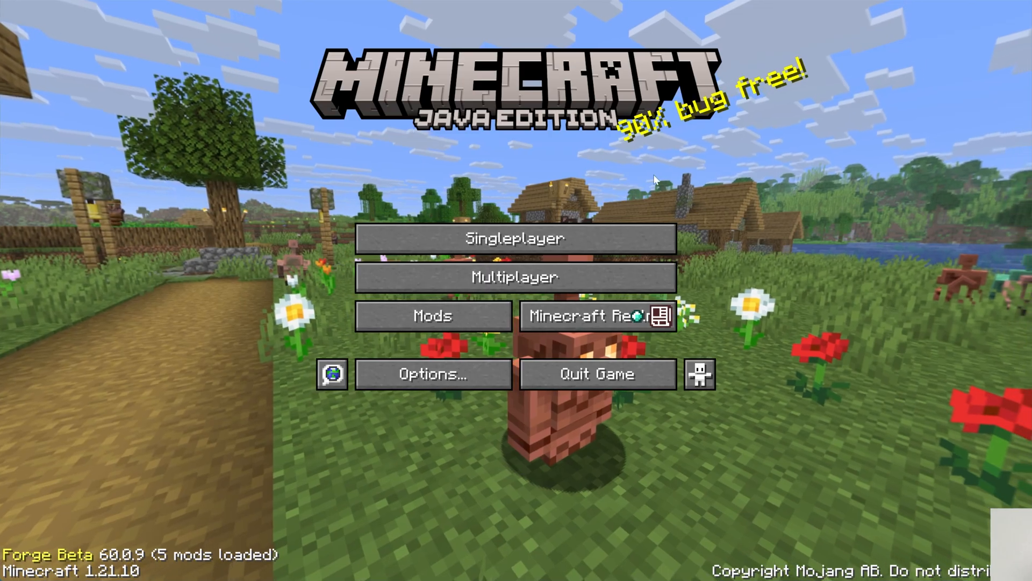
click(514, 276)
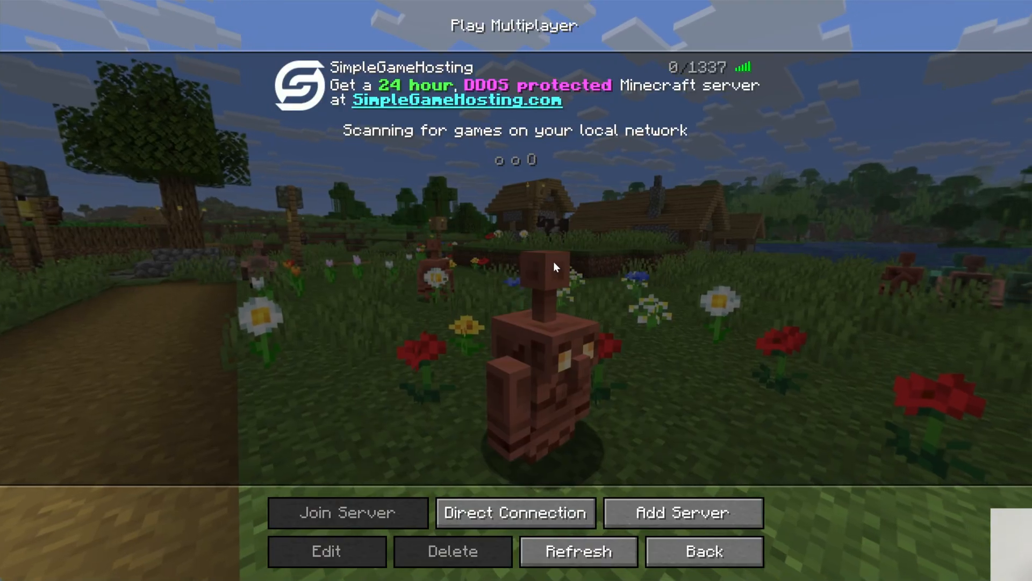
click(682, 513)
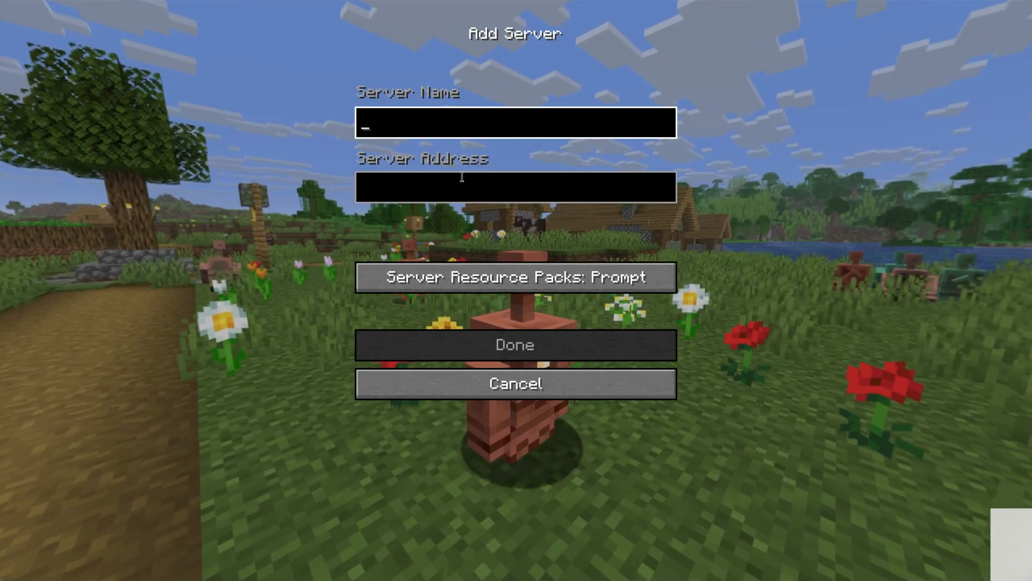
text(Local Con)
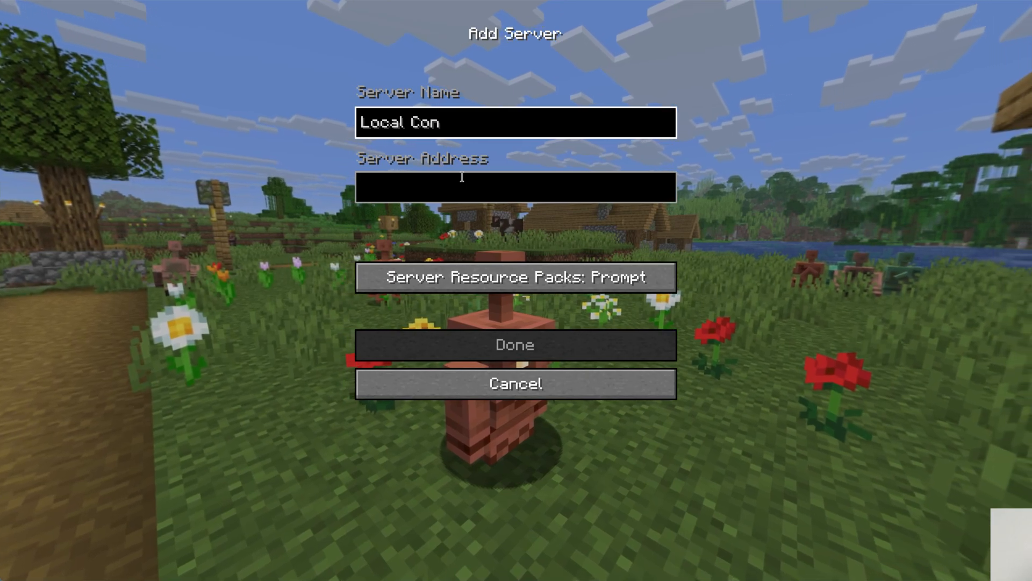
text(localhost)
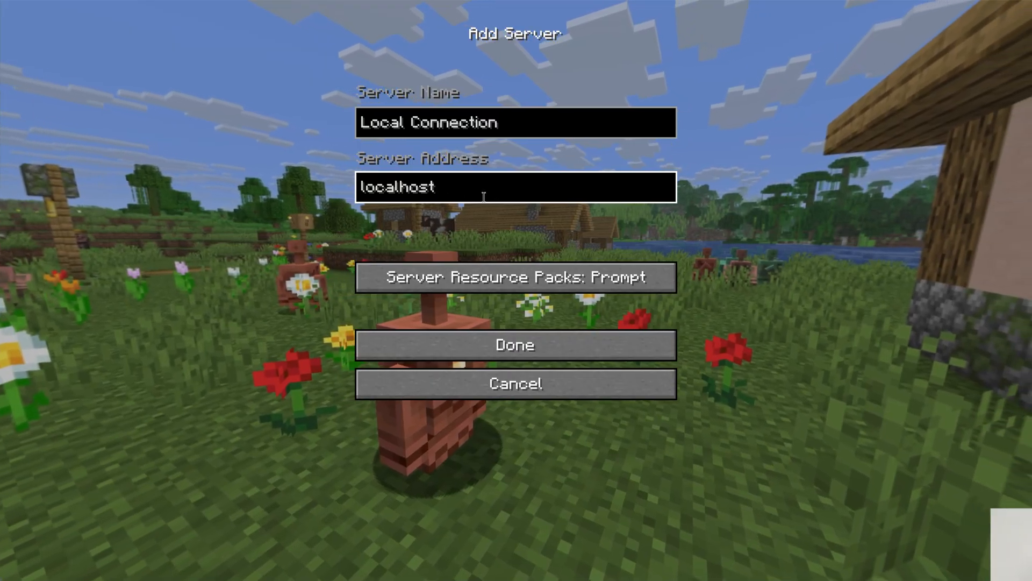
click(515, 344)
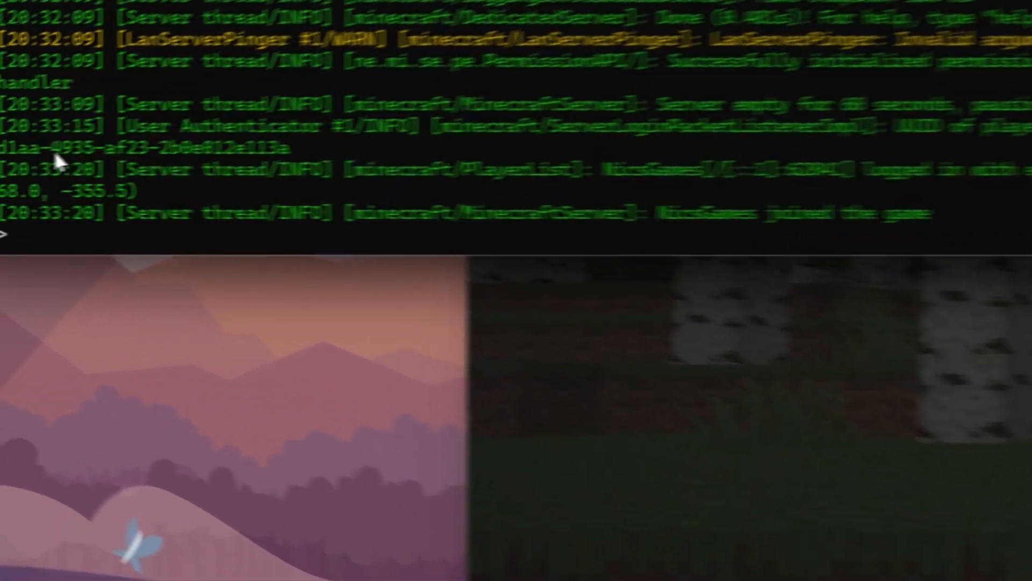
Op nicsgames, then place a waystone from the Waystones creative tab, keeping its default name
text(op nicsgames)
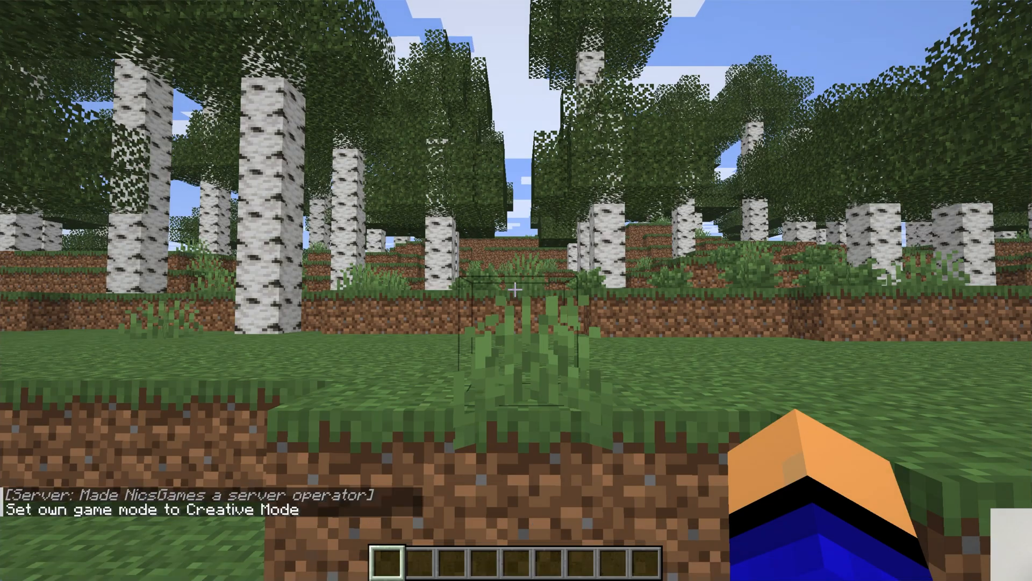
key(e)
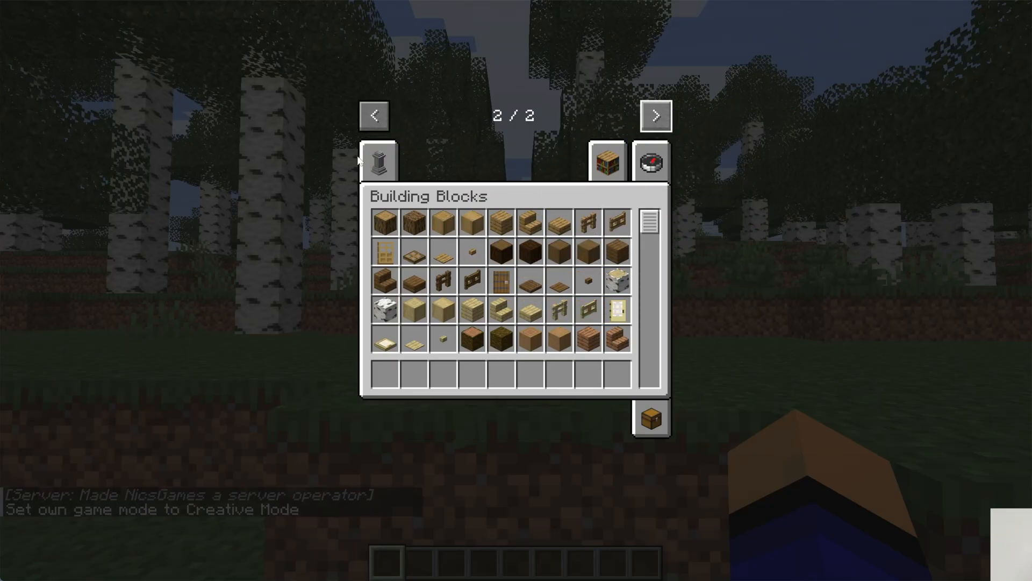
click(378, 162)
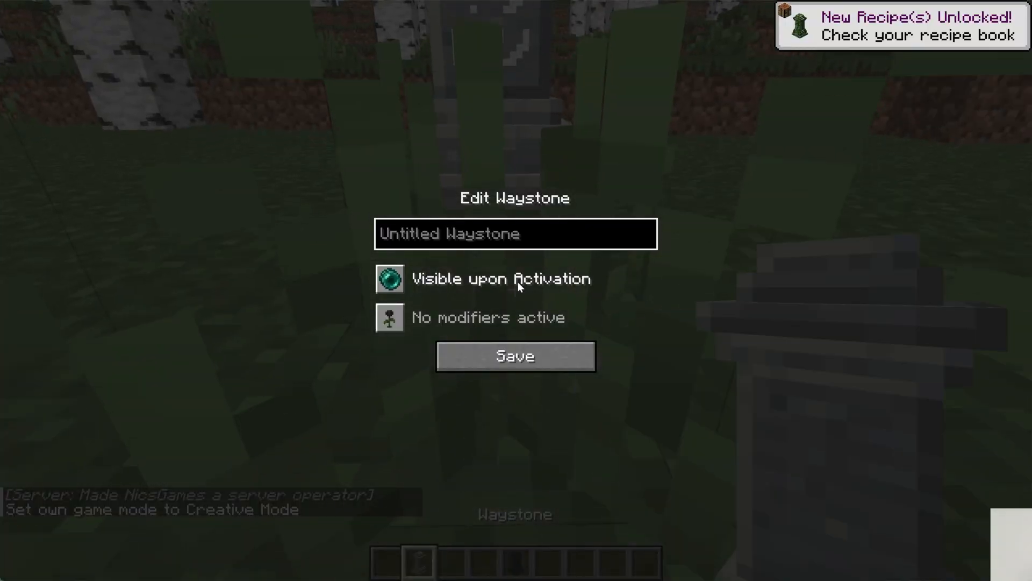
click(515, 356)
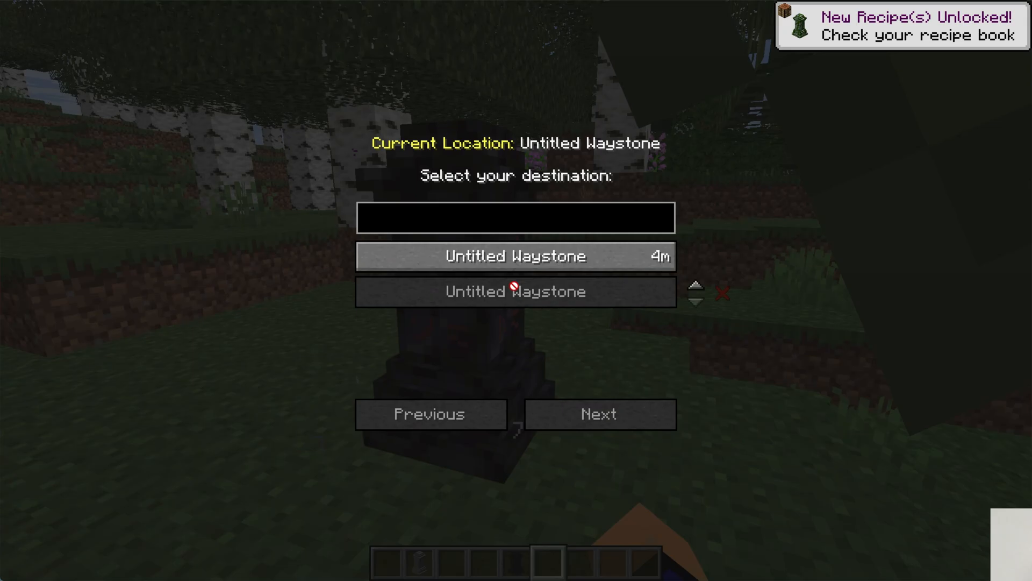
key(Escape)
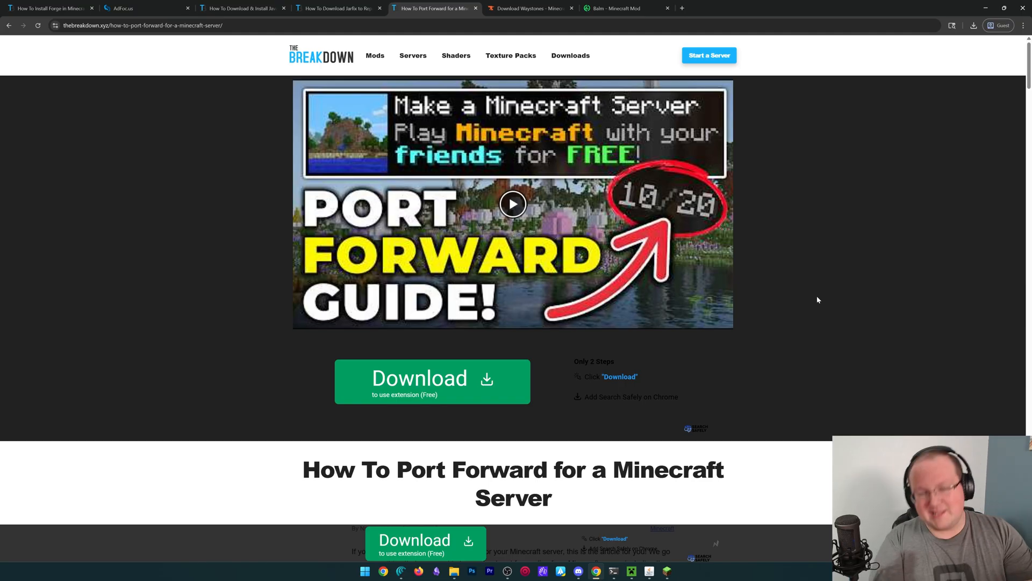
mouse_move(816, 302)
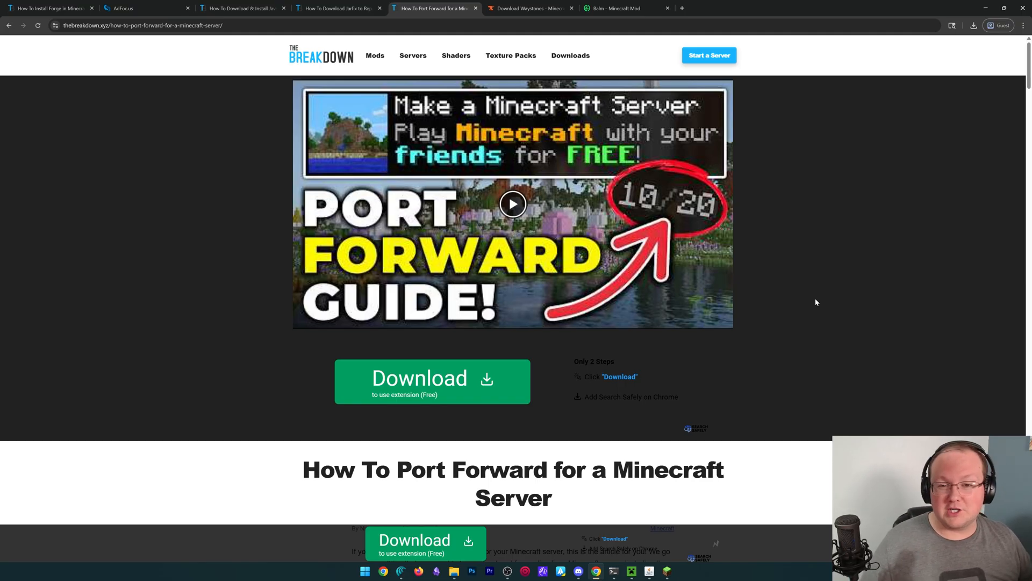